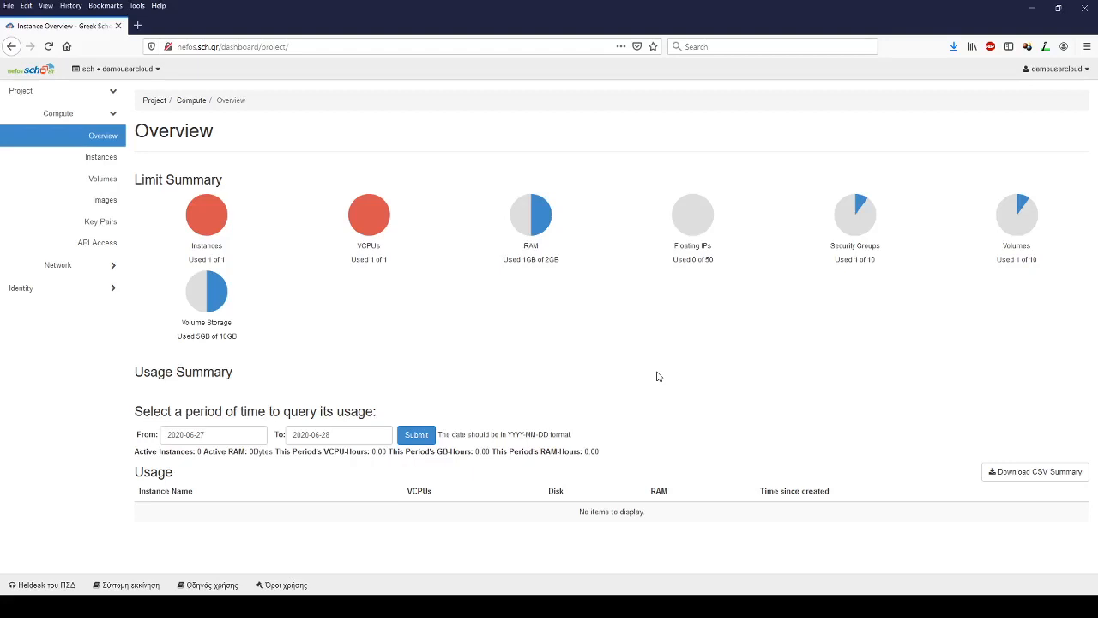
pyautogui.moveTo(488, 285)
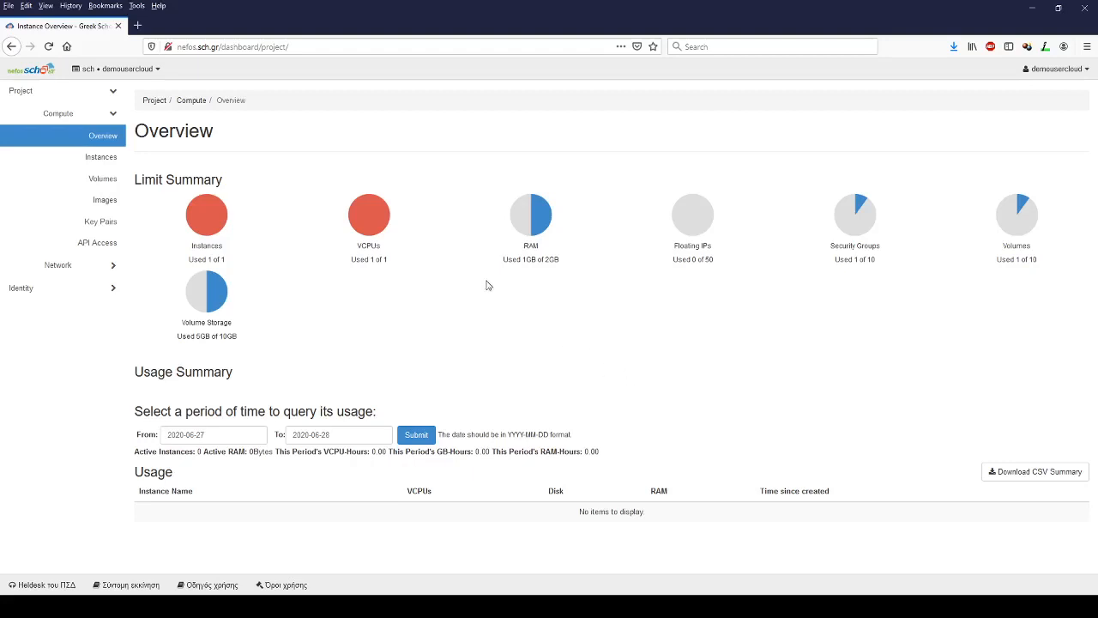
# - Expand the Network section and go to the project's Security Groups page
pyautogui.click(59, 135)
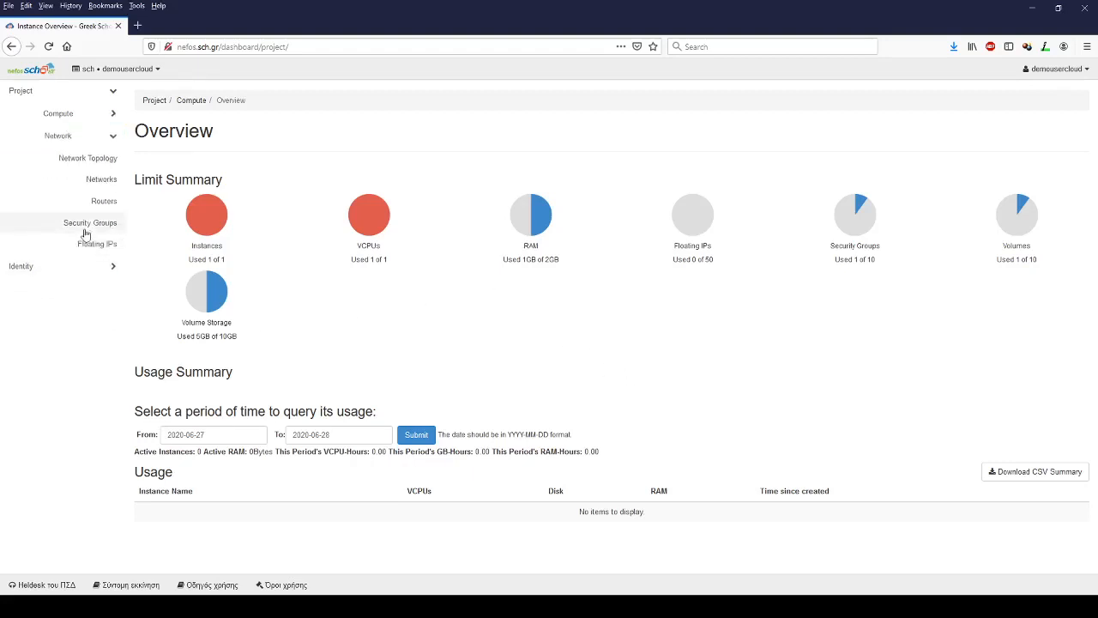
pyautogui.click(89, 223)
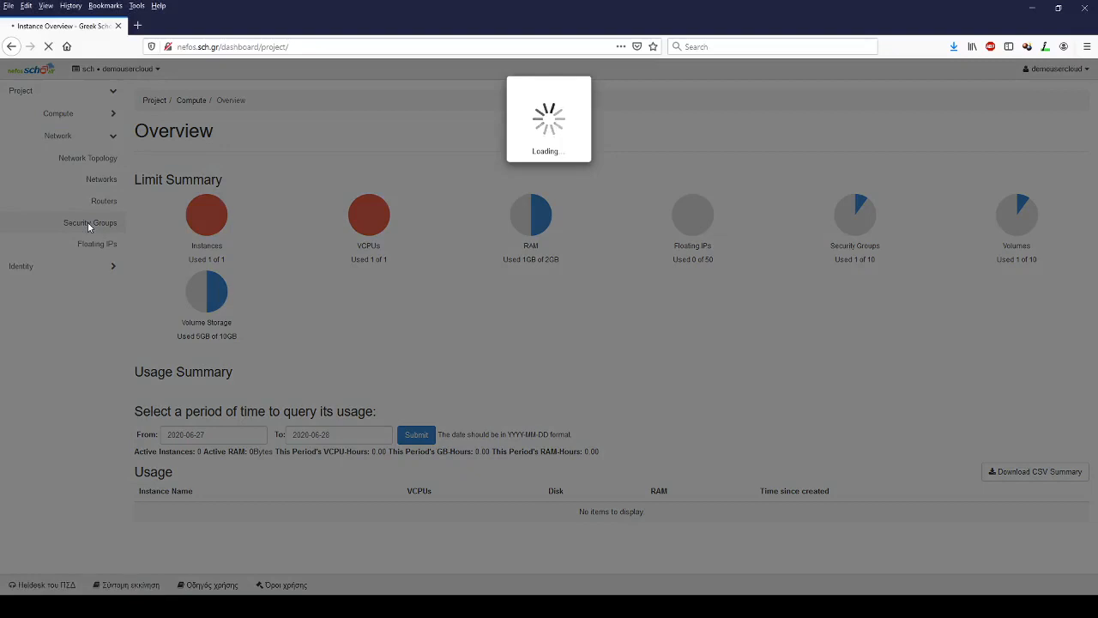
# - Load the Security Groups list showing the single default group
pyautogui.click(91, 224)
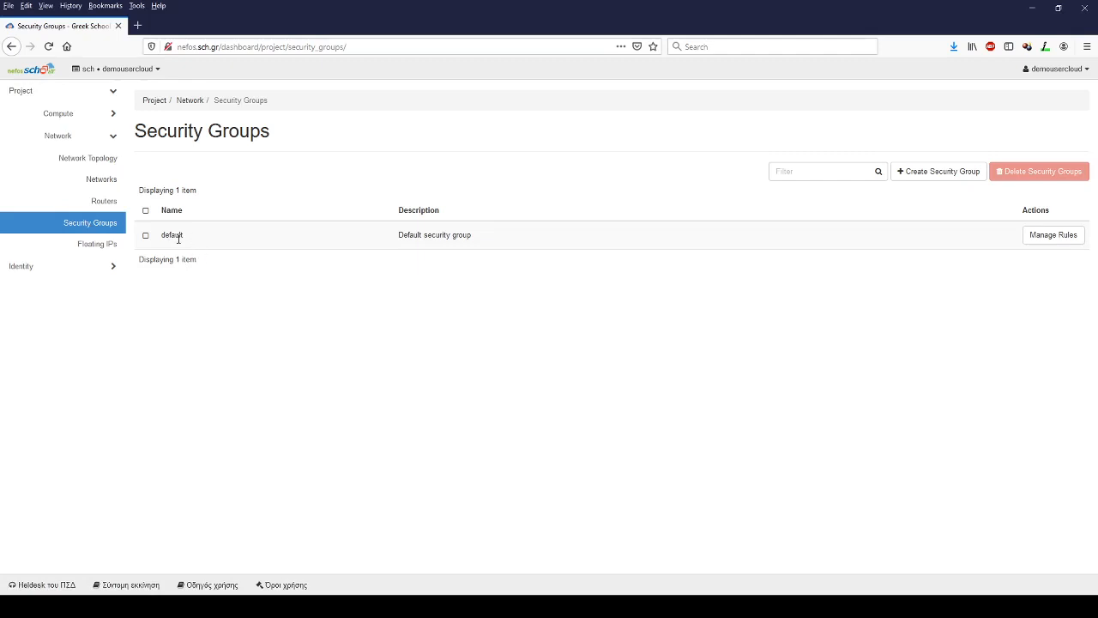
pyautogui.moveTo(270, 296)
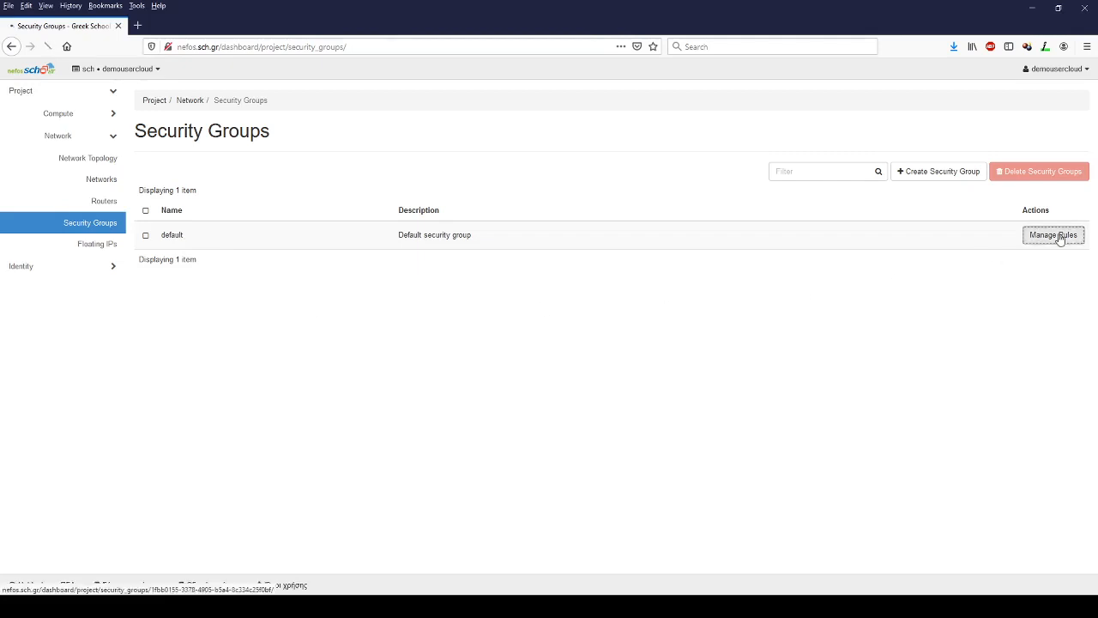
# - Manage the default group's rules and begin adding a new rule
pyautogui.click(1054, 236)
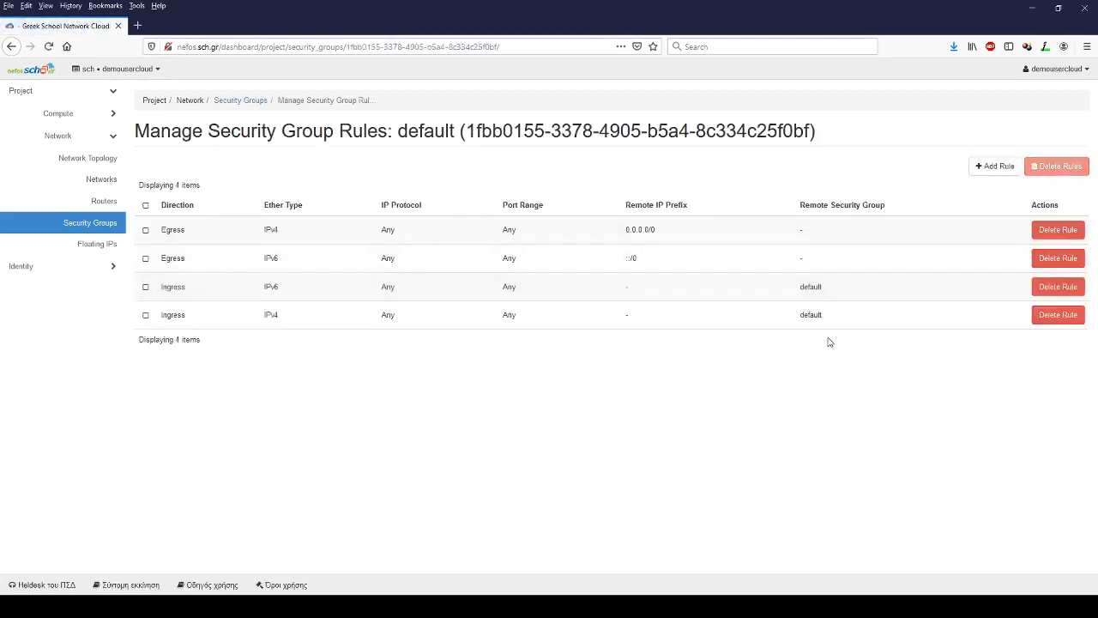
pyautogui.moveTo(804, 412)
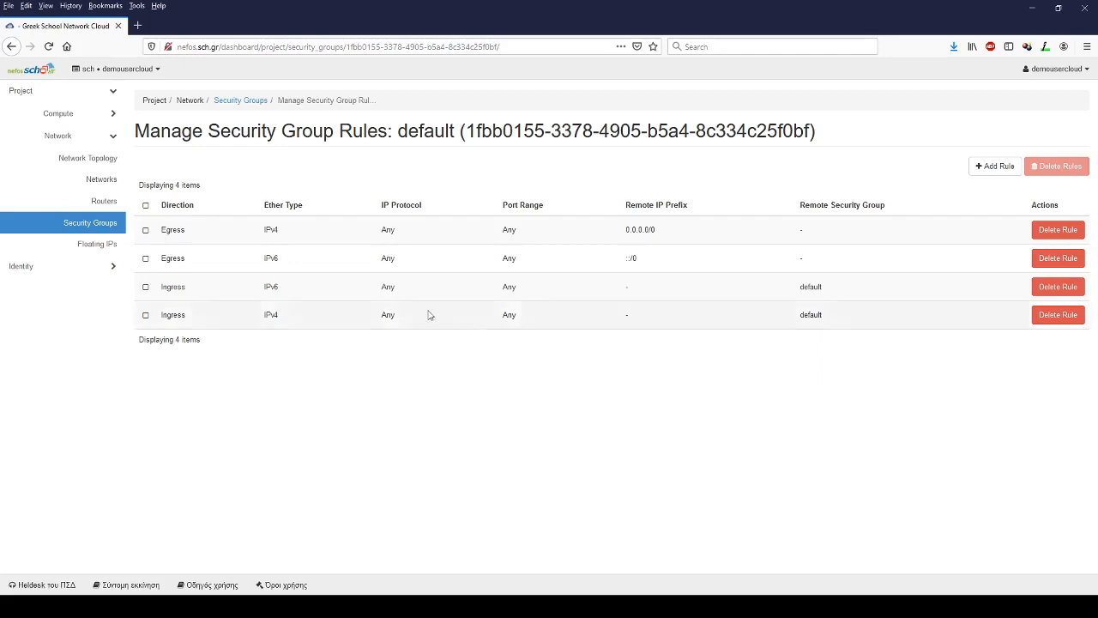
pyautogui.moveTo(333, 388)
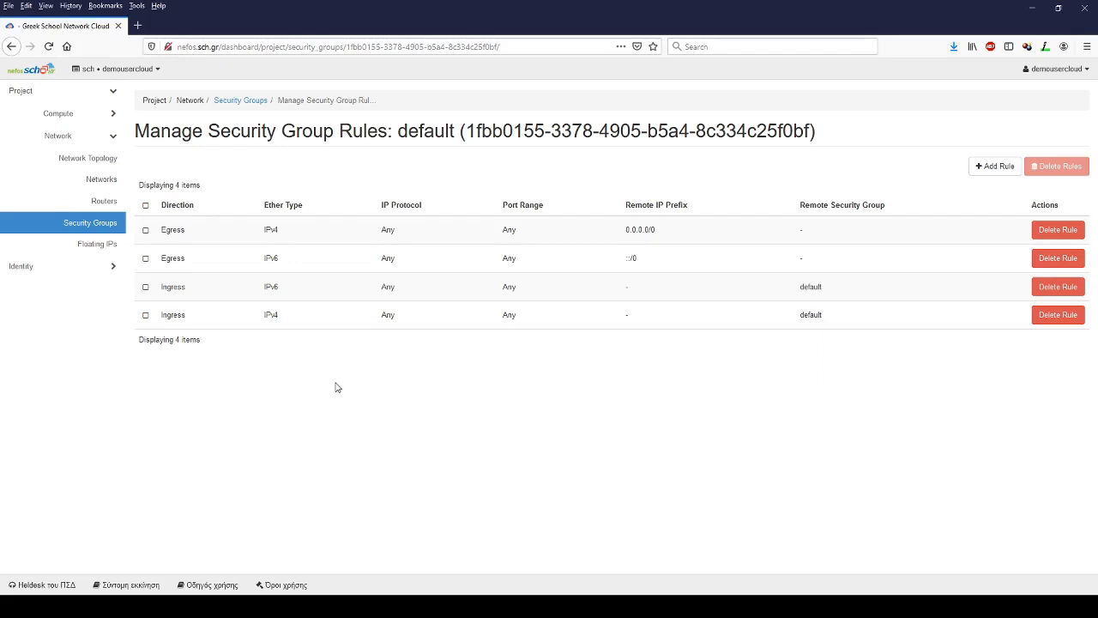
pyautogui.moveTo(831, 276)
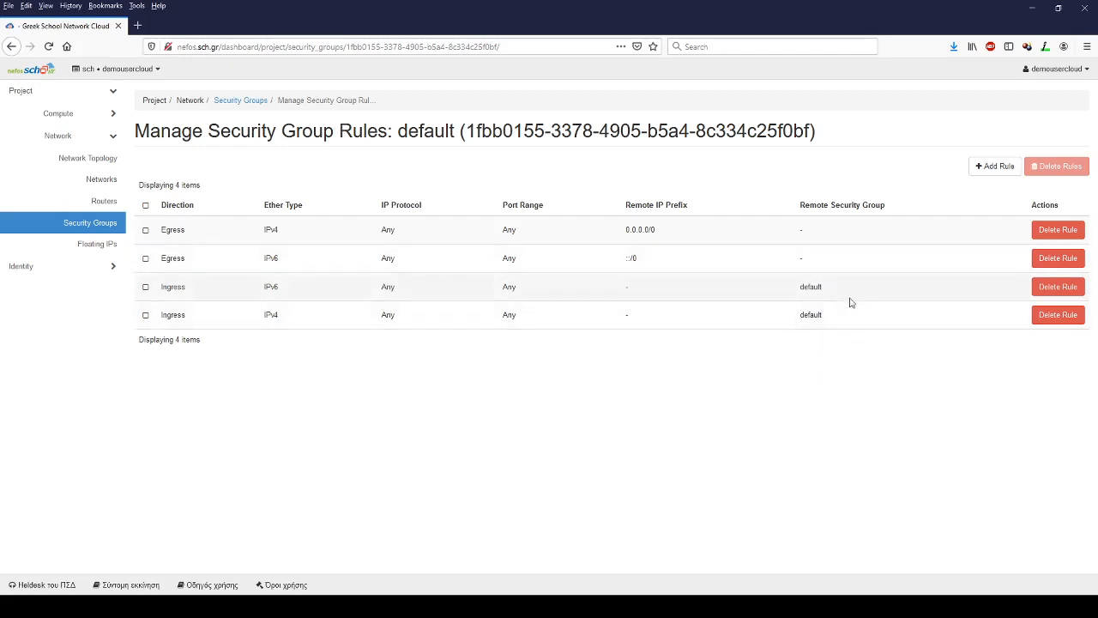
pyautogui.moveTo(793, 316)
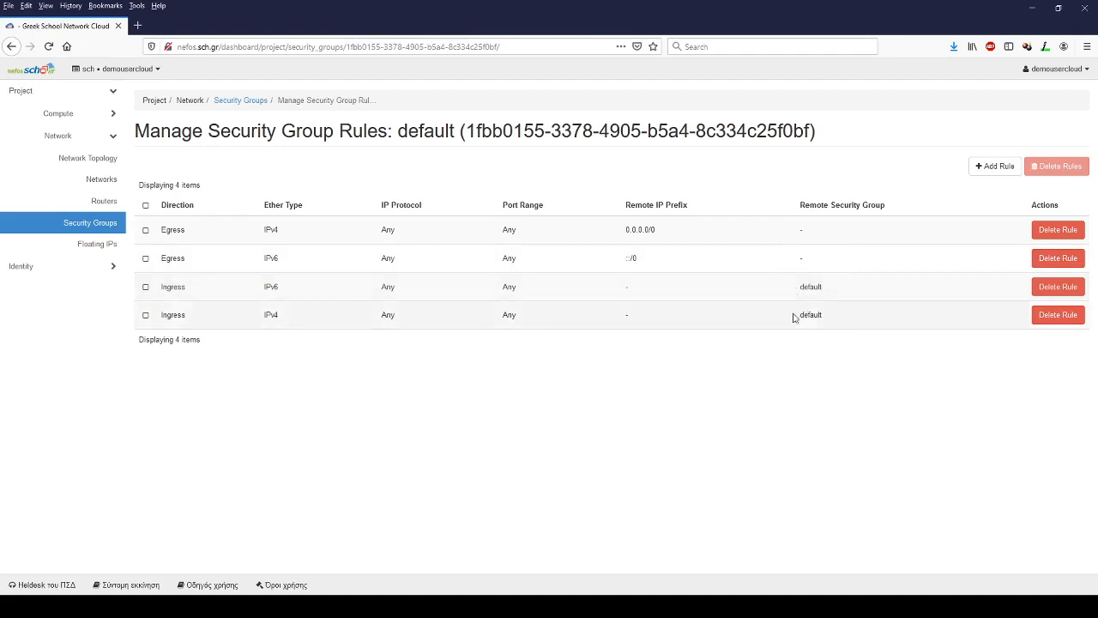
pyautogui.moveTo(827, 333)
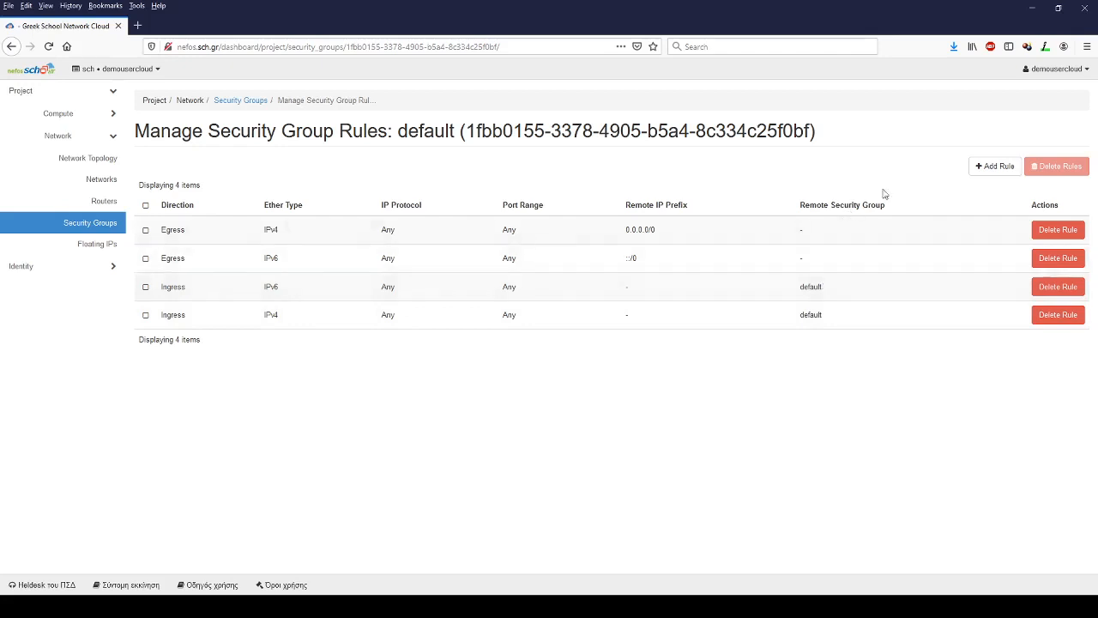
pyautogui.click(994, 165)
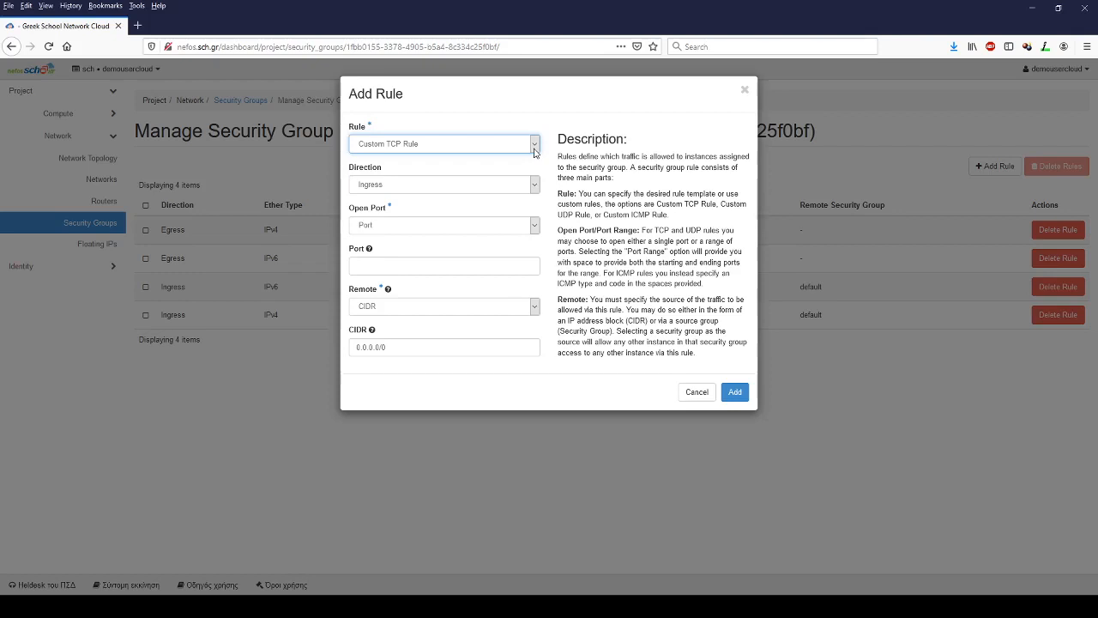
pyautogui.moveTo(374, 127)
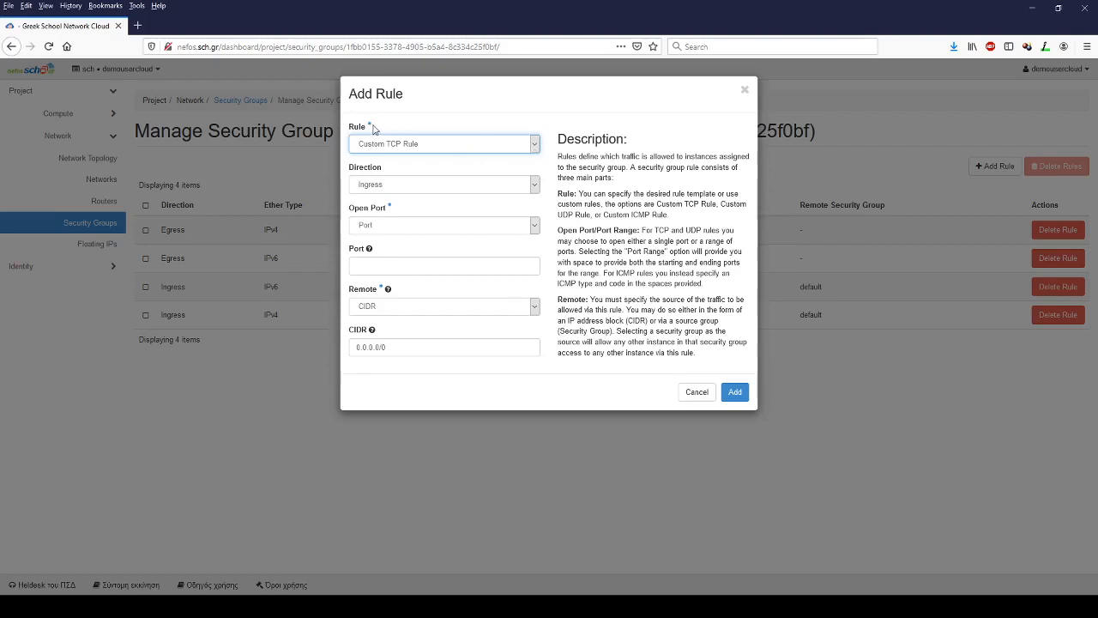
pyautogui.moveTo(518, 210)
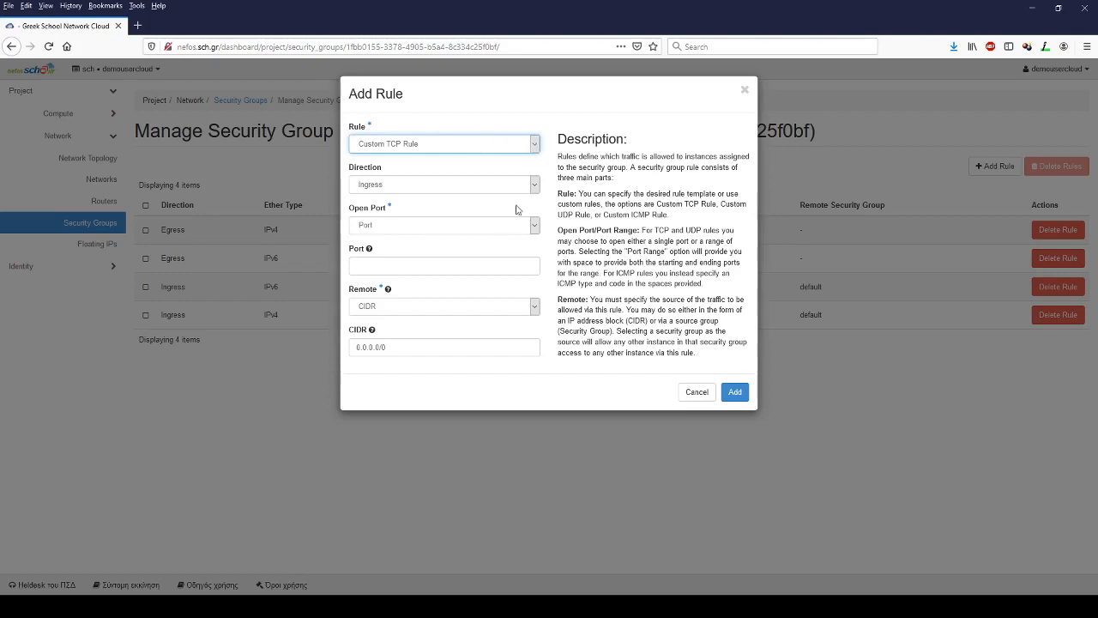
pyautogui.moveTo(436, 192)
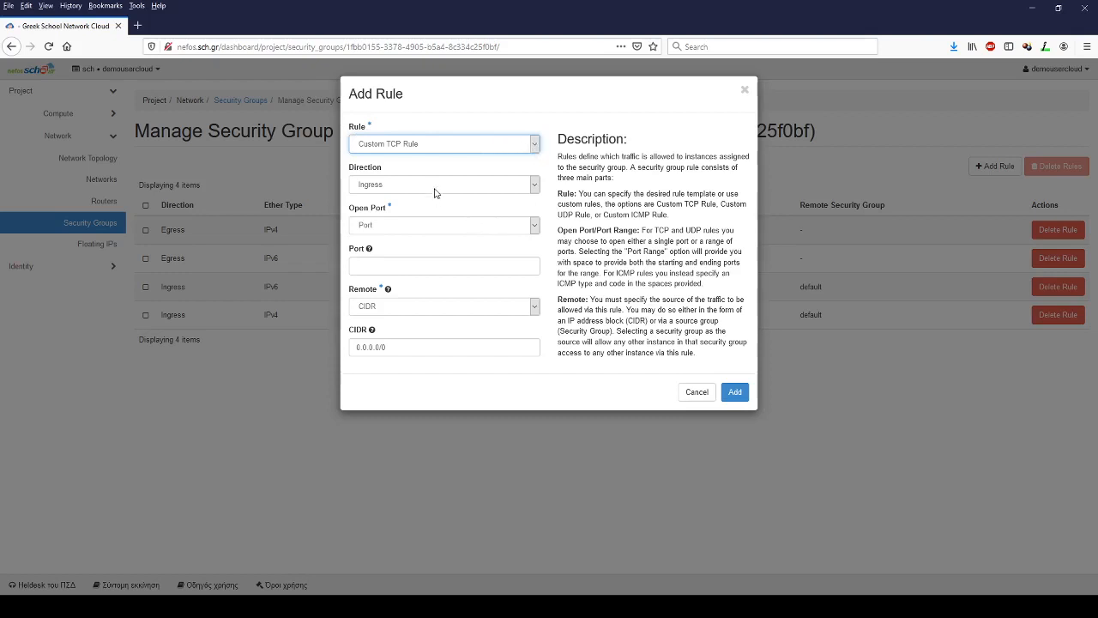
pyautogui.moveTo(413, 417)
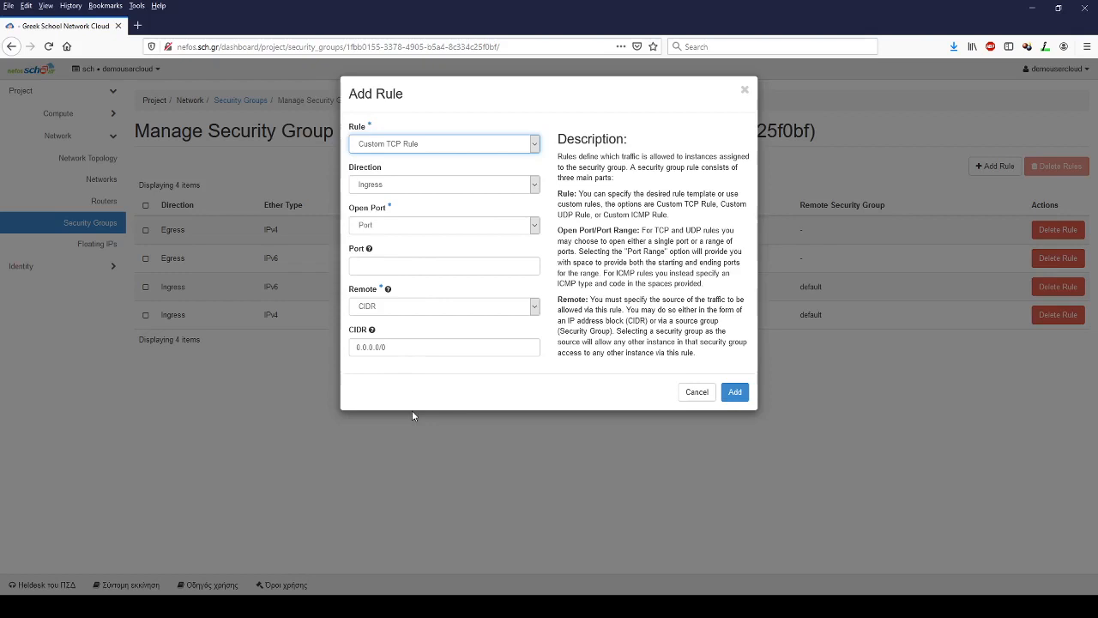
pyautogui.moveTo(395, 244)
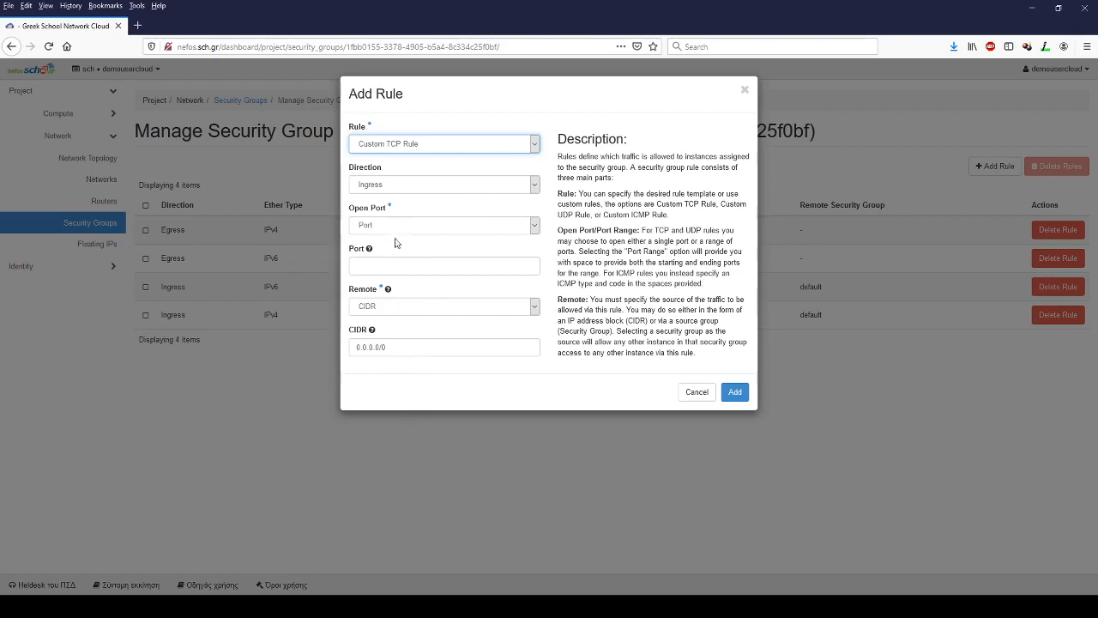
pyautogui.moveTo(395, 292)
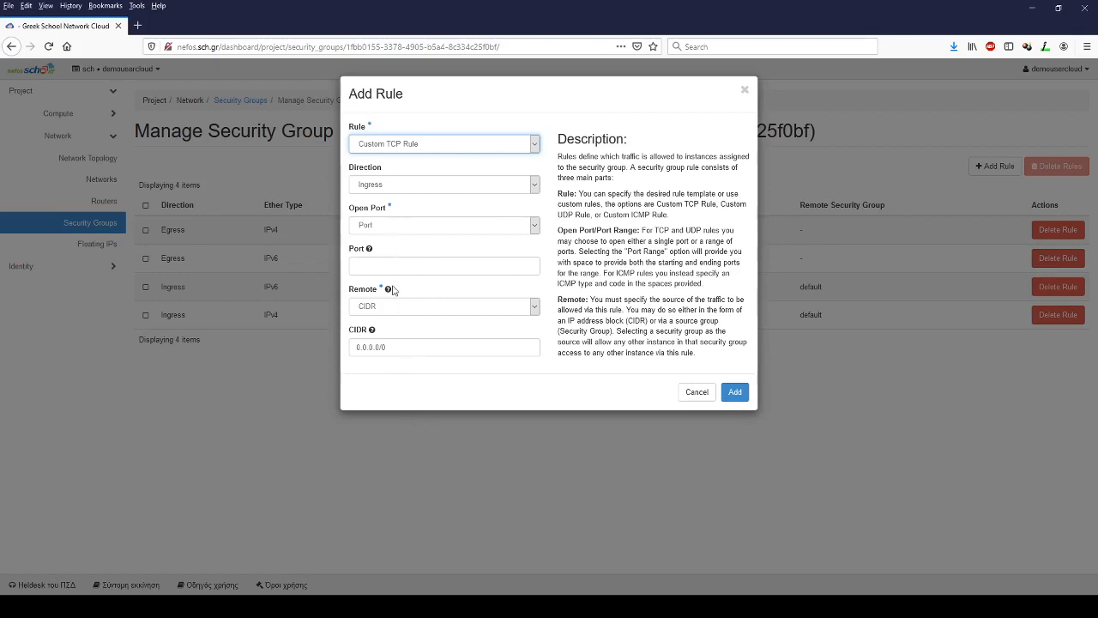
pyautogui.moveTo(372, 421)
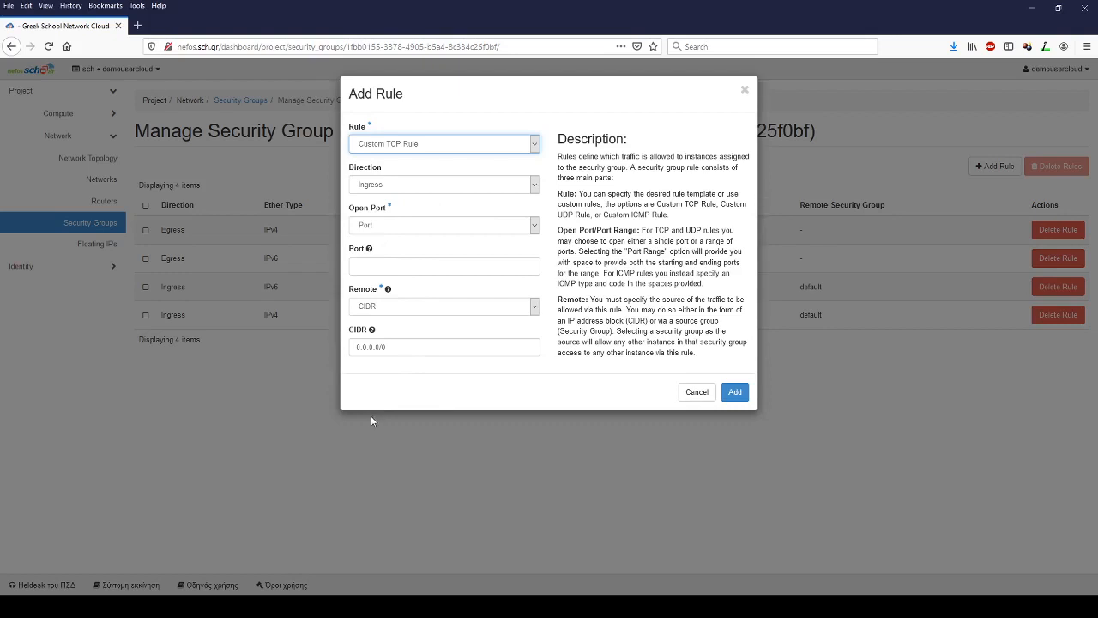
# - Choose SSH as the new rule's type, leaving CIDR 0.0.0.0/0
pyautogui.click(445, 144)
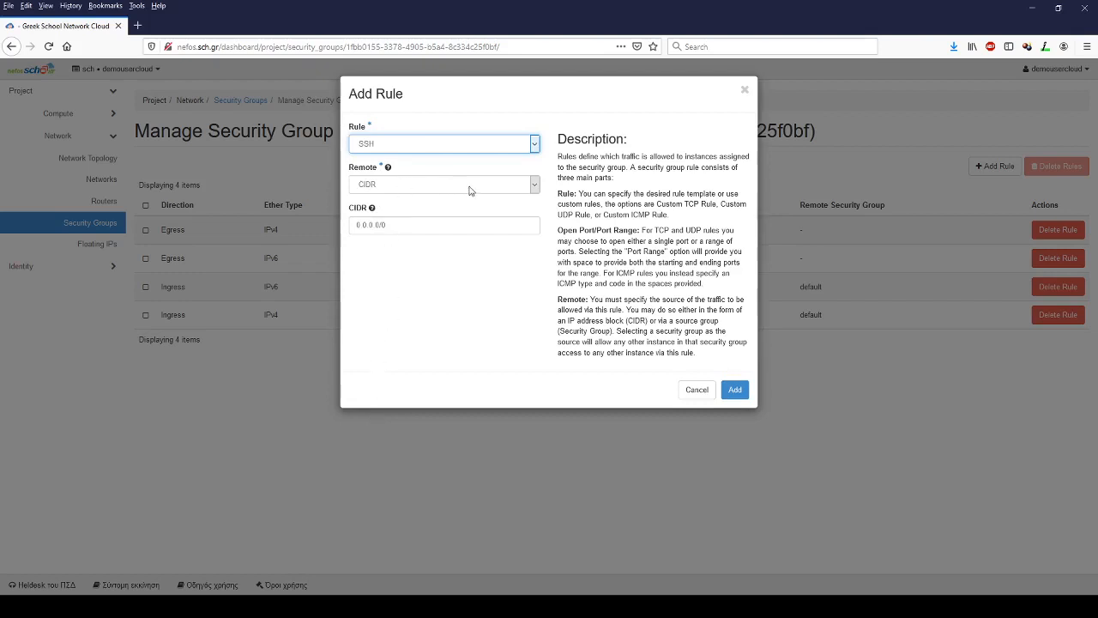
pyautogui.moveTo(510, 190)
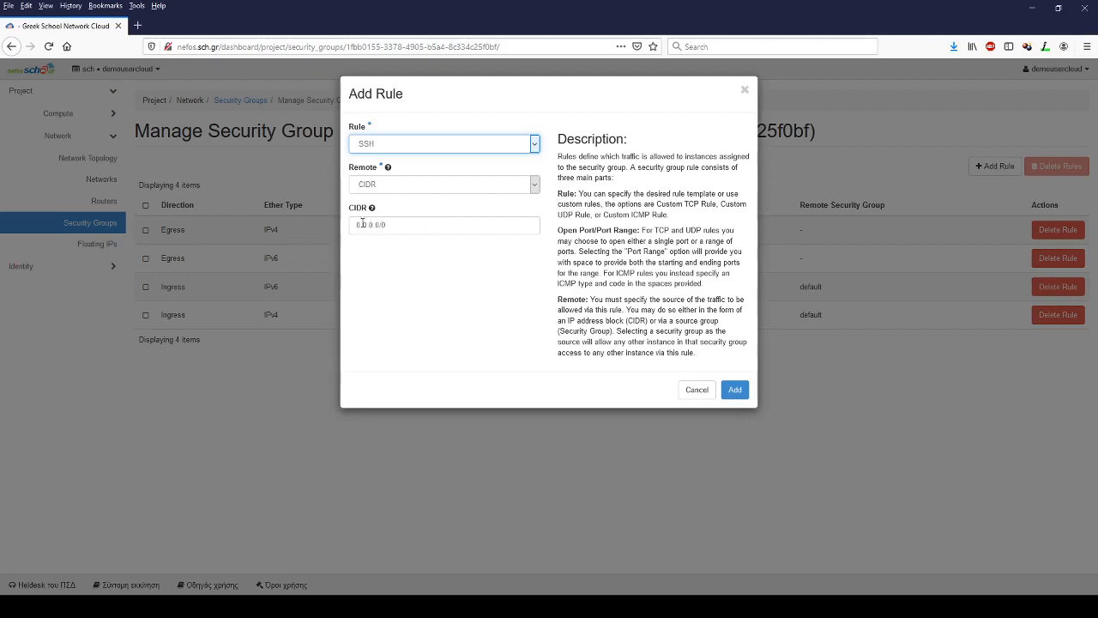
# - Edit the SSH rule's allowed source CIDR, keeping 0.0.0.0/0
pyautogui.click(442, 225)
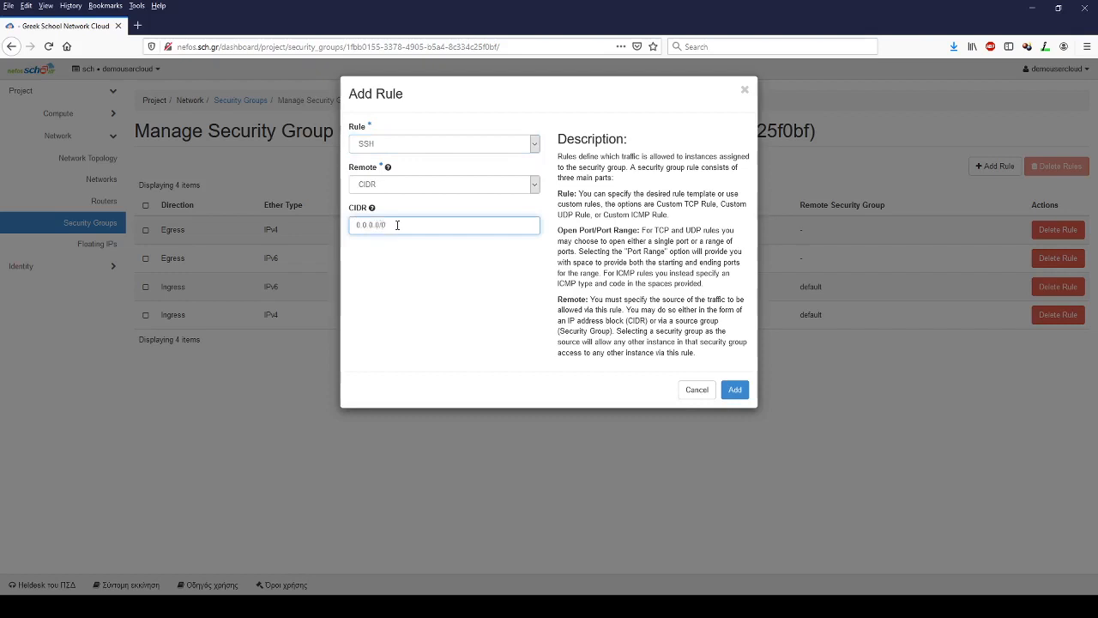
pyautogui.moveTo(455, 260)
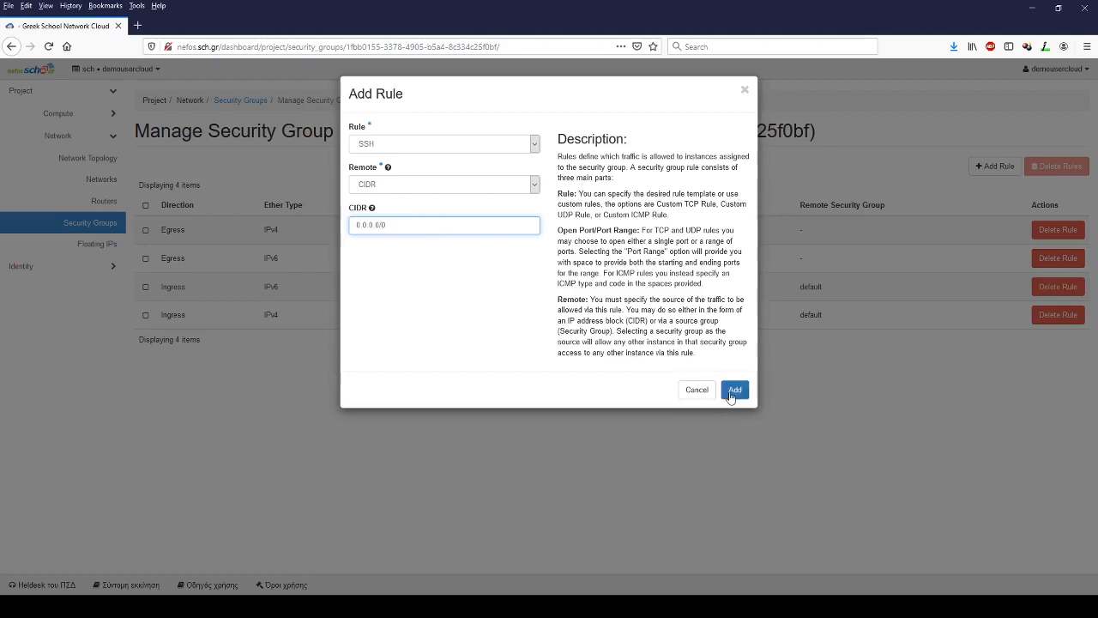
# - Save the ingress SSH rule on port 22 from 0.0.0.0/0
pyautogui.click(734, 389)
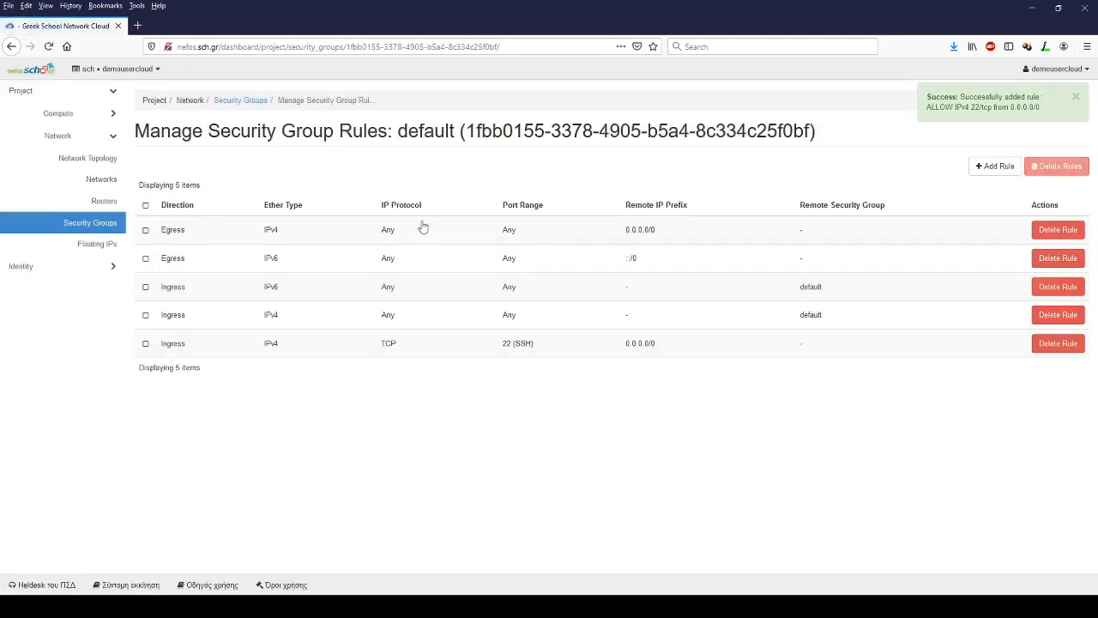
pyautogui.moveTo(186, 347)
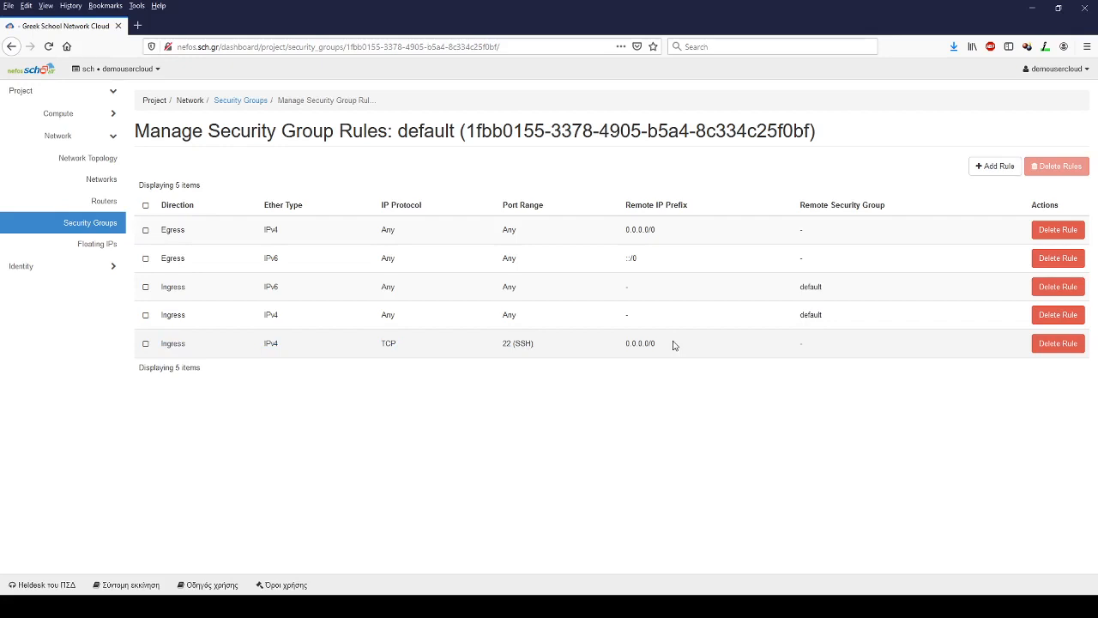
pyautogui.moveTo(996, 164)
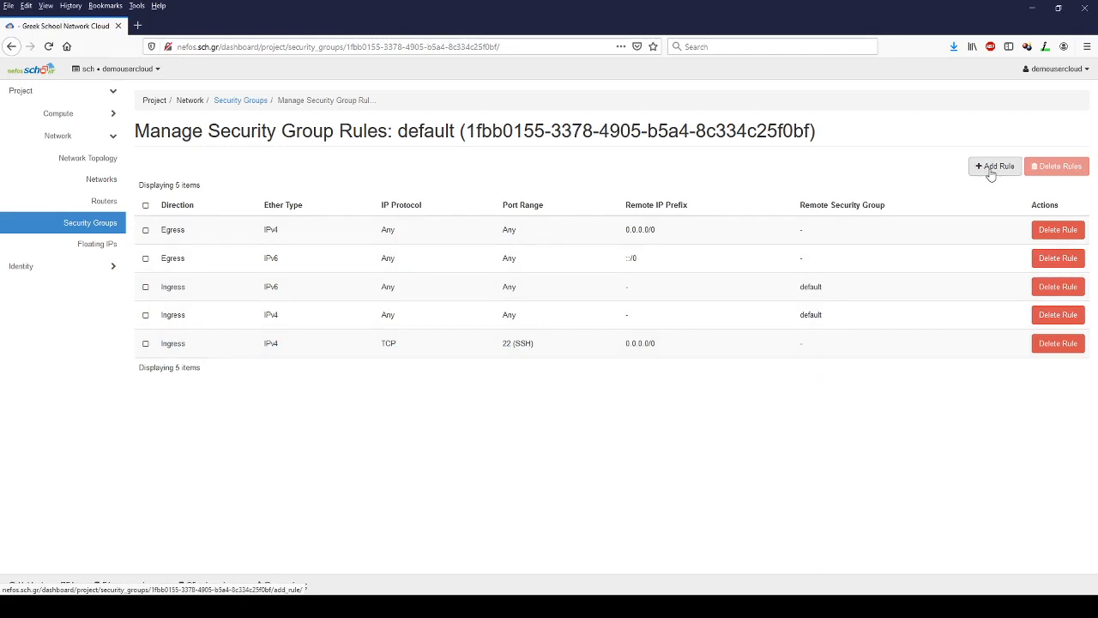
# - Add an ingress All ICMP rule from 0.0.0.0/0 to the default group
pyautogui.click(995, 165)
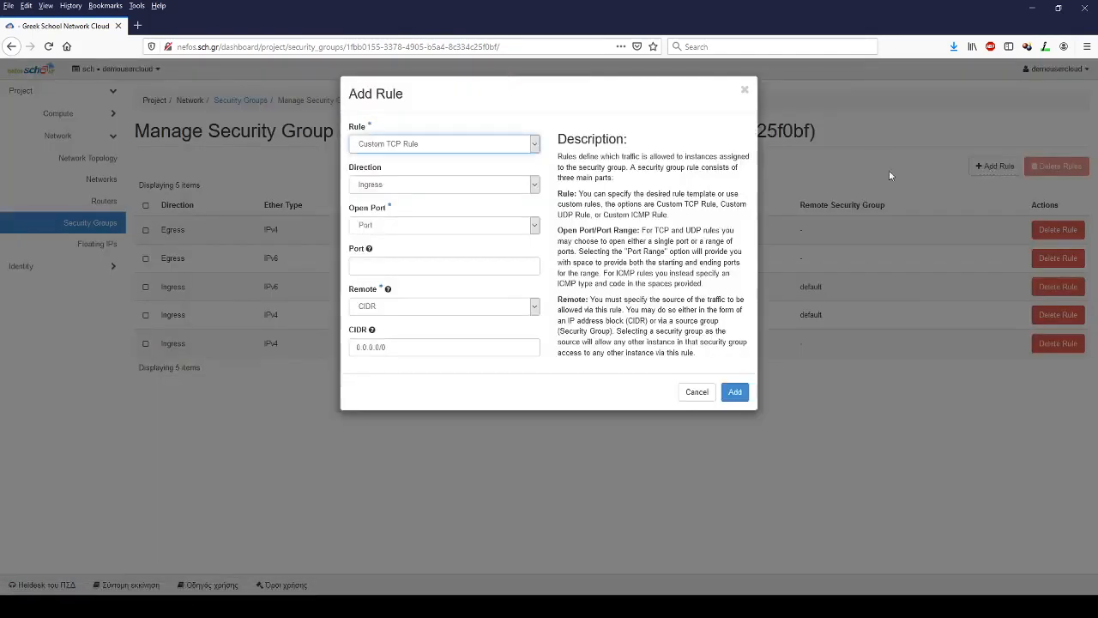
pyautogui.moveTo(872, 157)
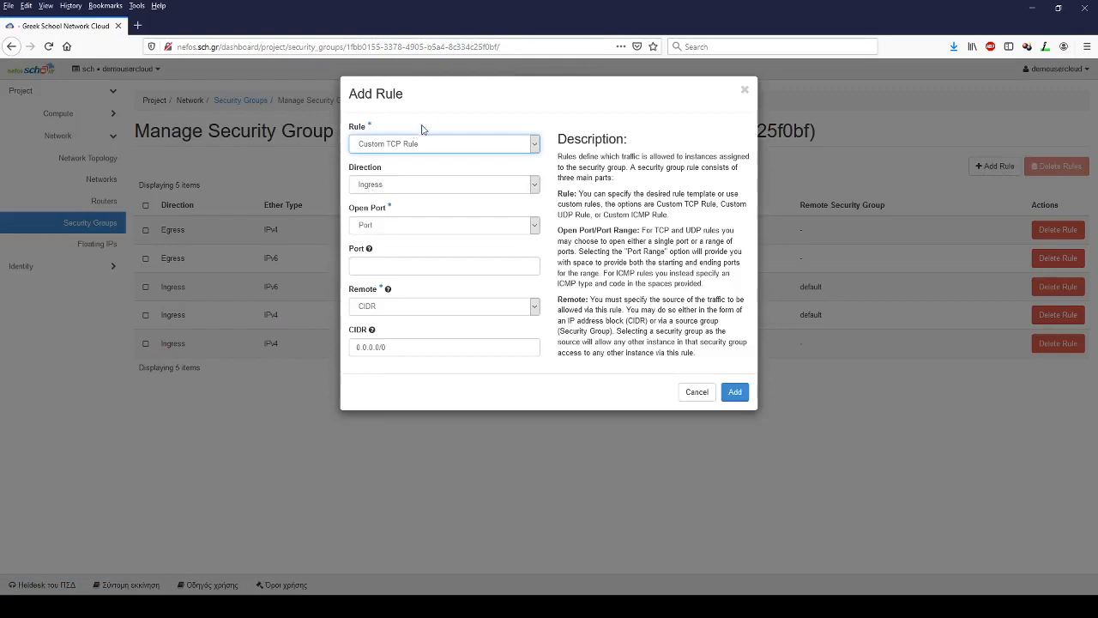
pyautogui.moveTo(432, 120)
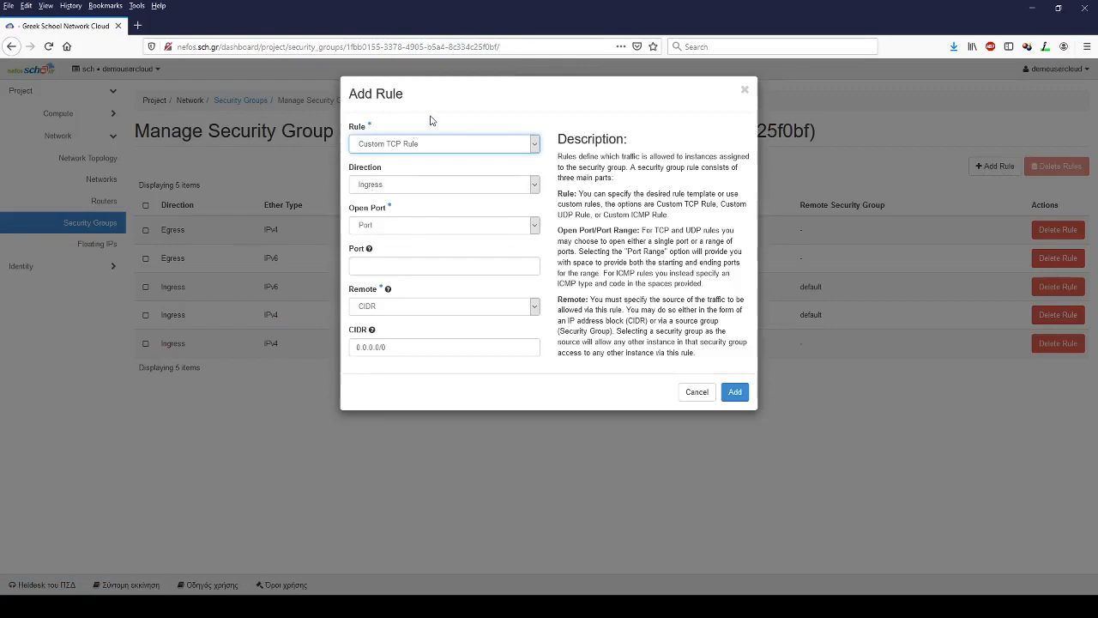
pyautogui.moveTo(453, 151)
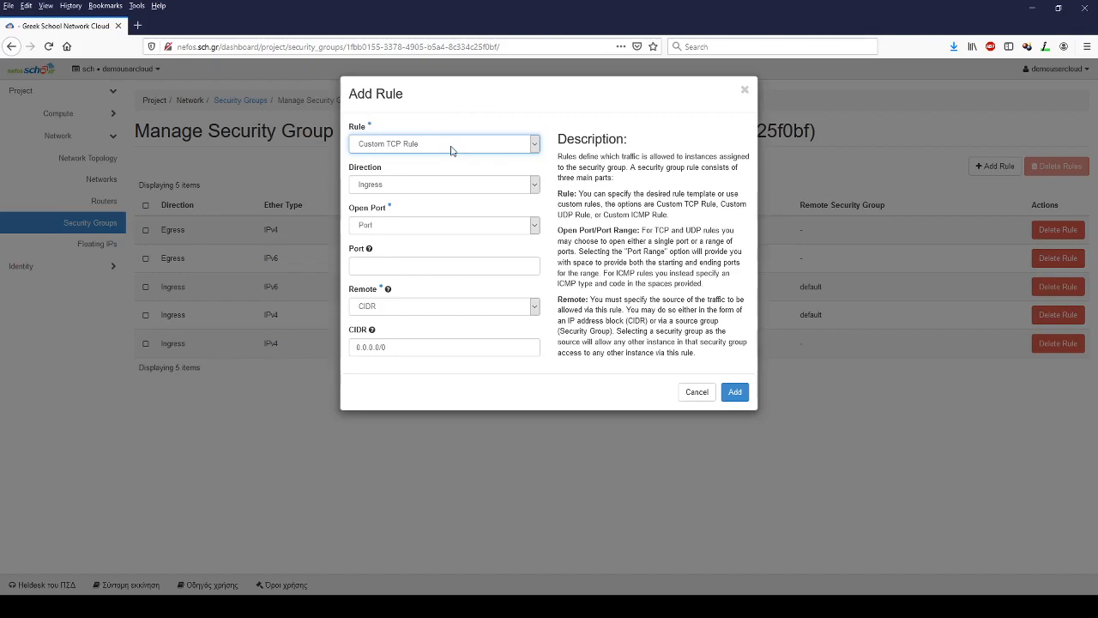
pyautogui.moveTo(446, 125)
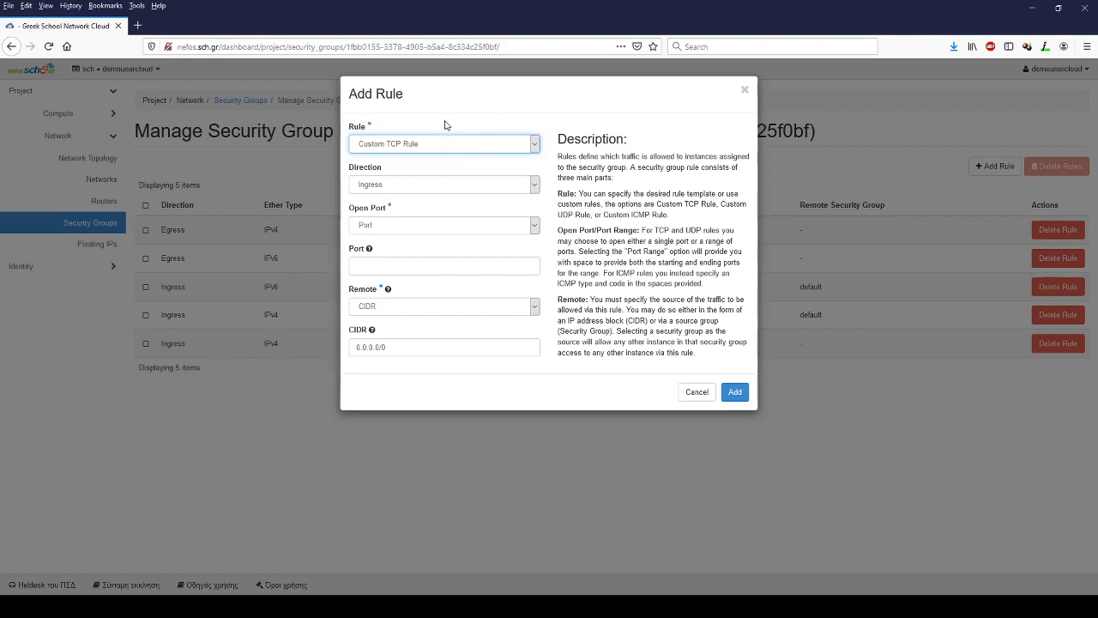
pyautogui.moveTo(456, 196)
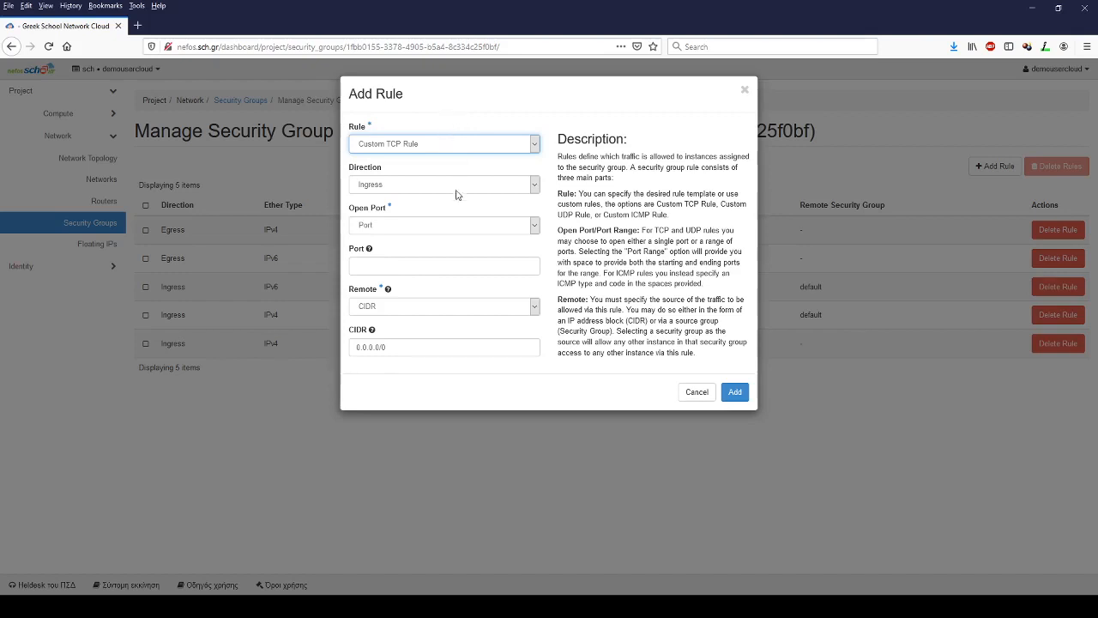
pyautogui.moveTo(395, 223)
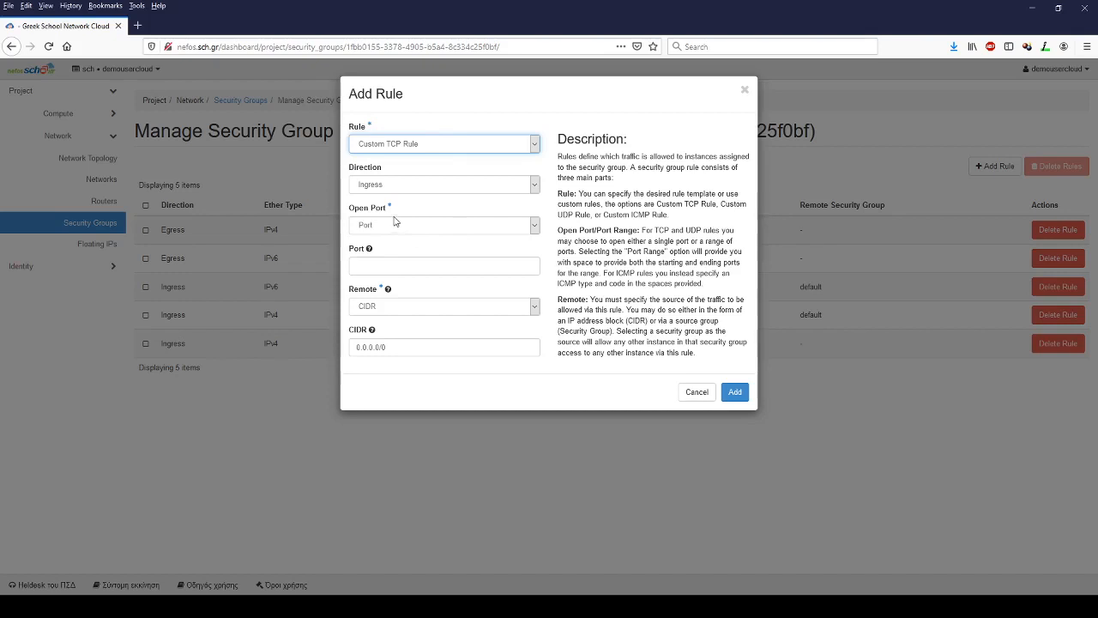
pyautogui.click(443, 144)
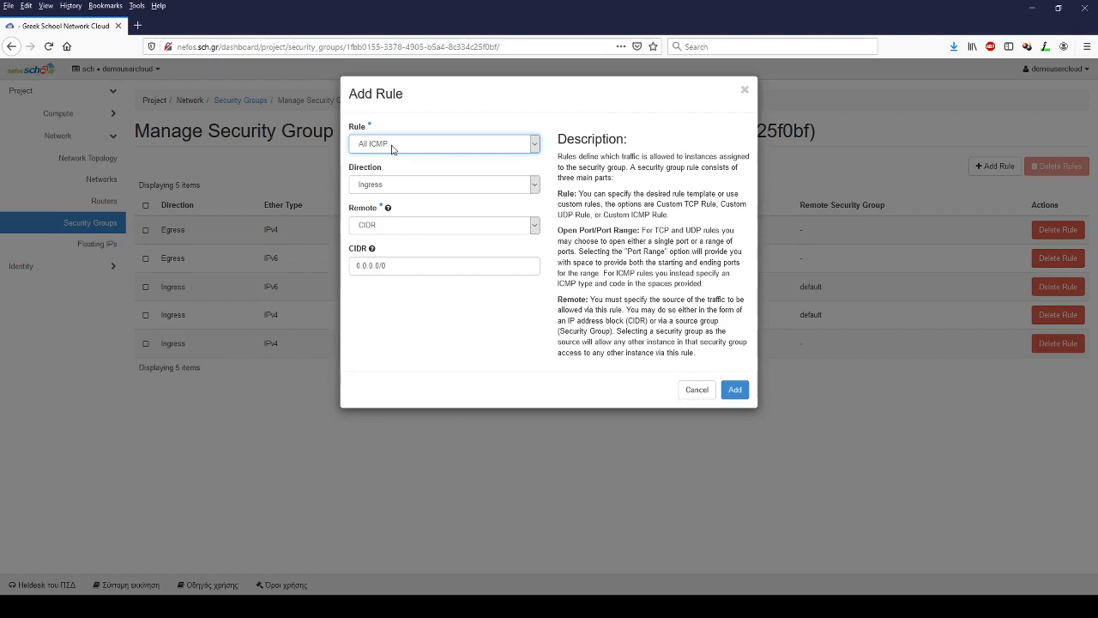
pyautogui.moveTo(444, 214)
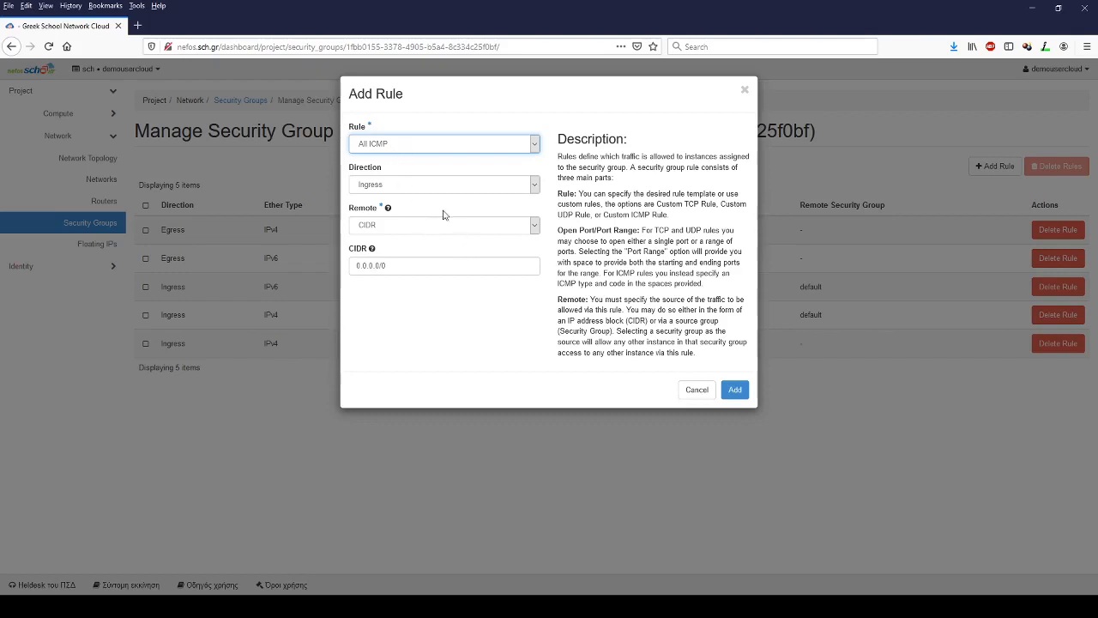
pyautogui.click(734, 389)
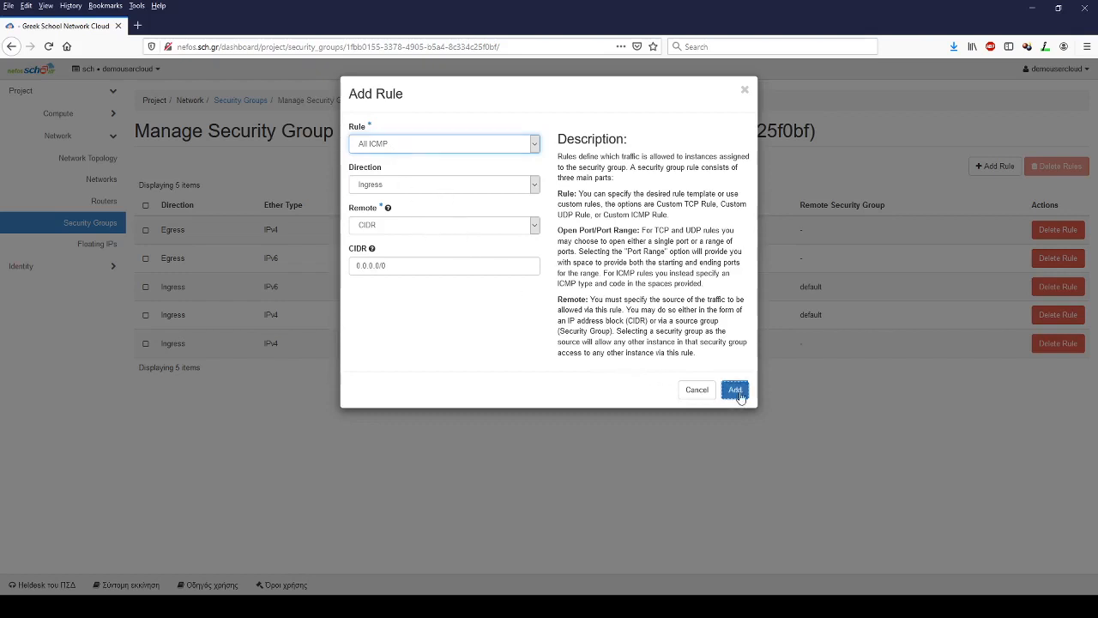
pyautogui.click(734, 390)
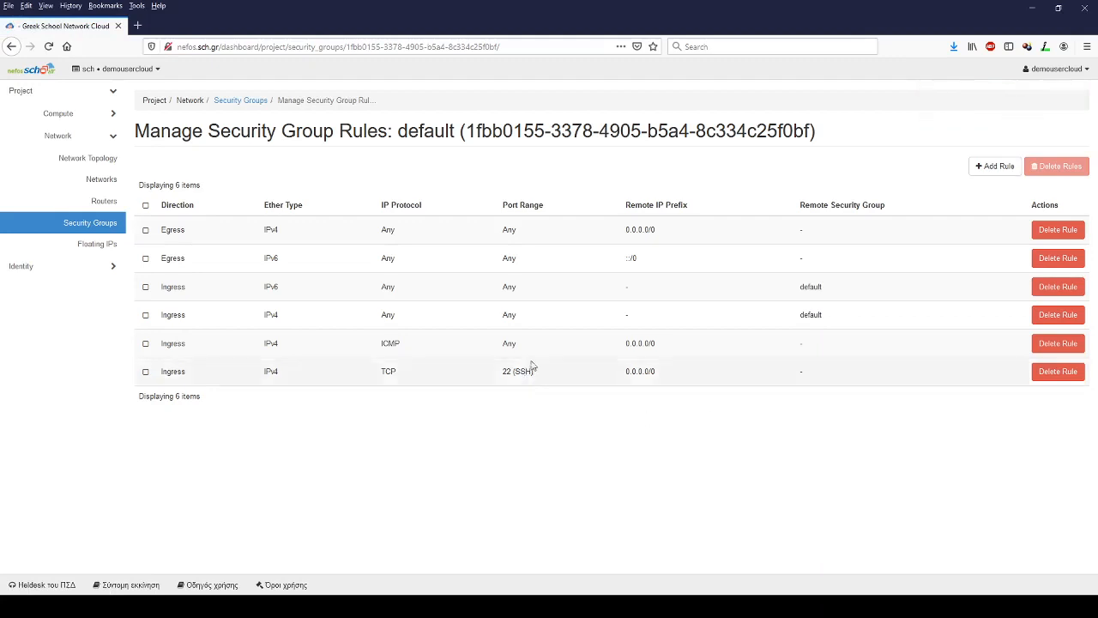
pyautogui.moveTo(541, 343)
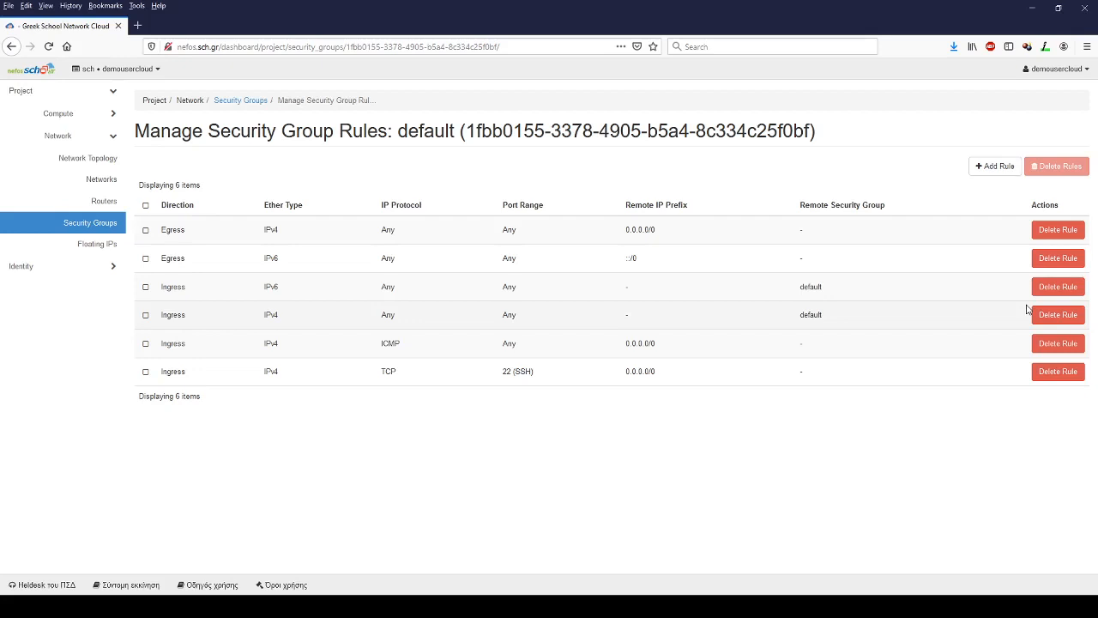
pyautogui.moveTo(1023, 141)
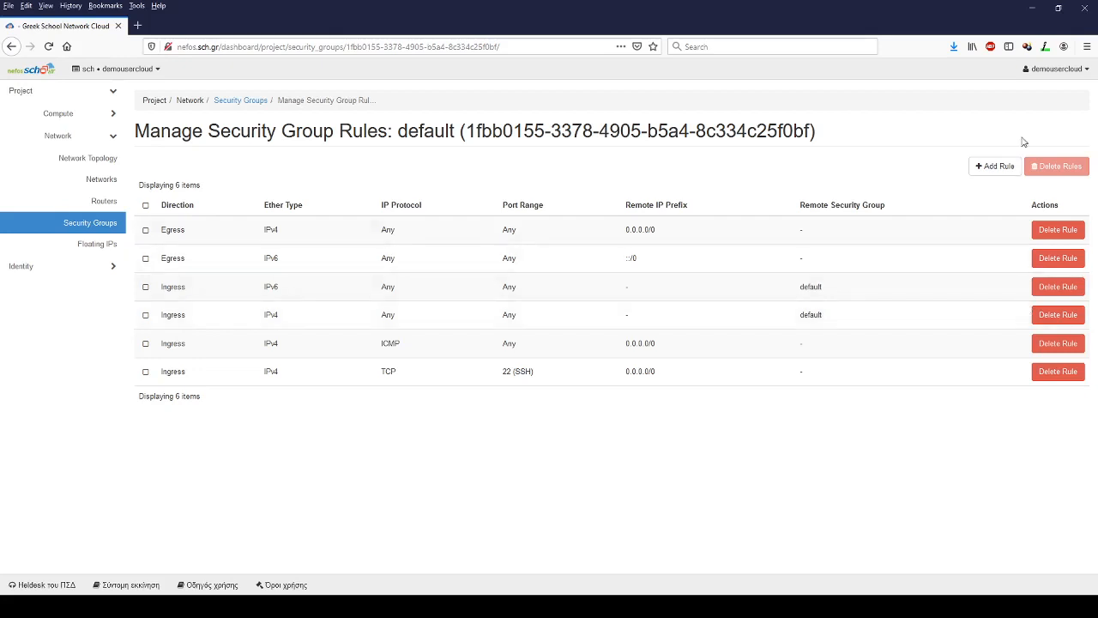
# - Bring up another Add Rule form for the default group
pyautogui.click(996, 165)
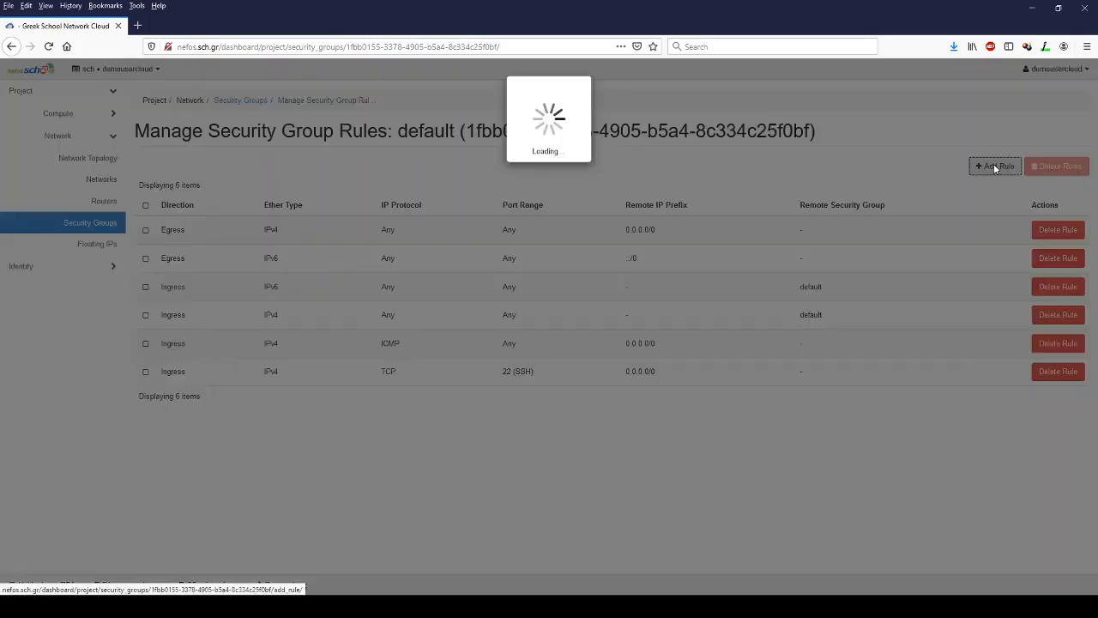
# - Add an ingress HTTP rule on port 80 from 0.0.0.0/0
pyautogui.click(996, 164)
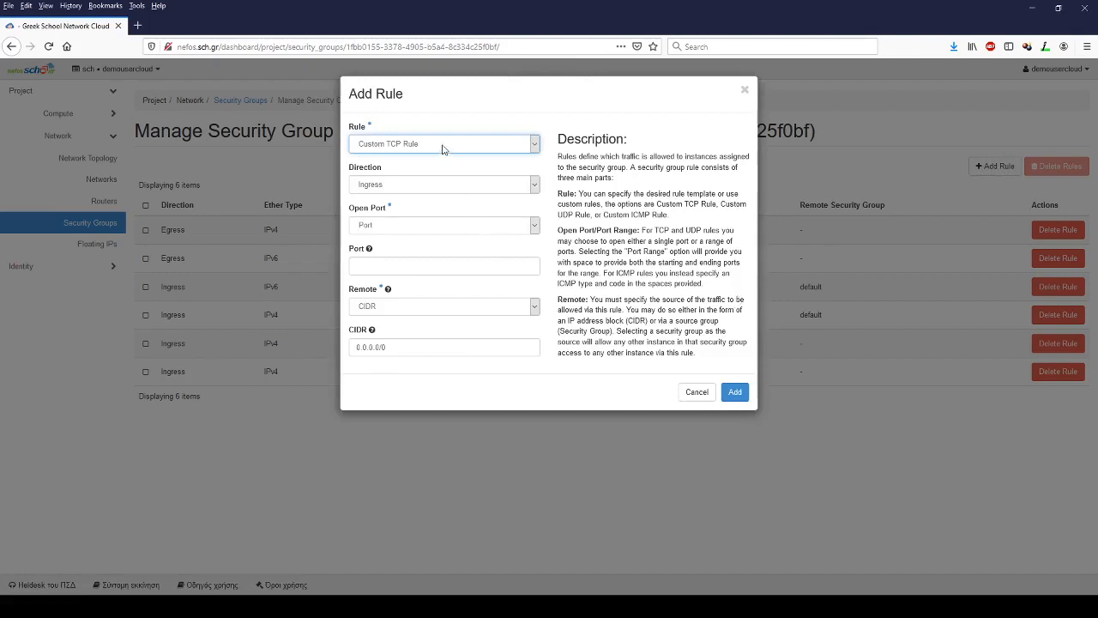
pyautogui.moveTo(429, 322)
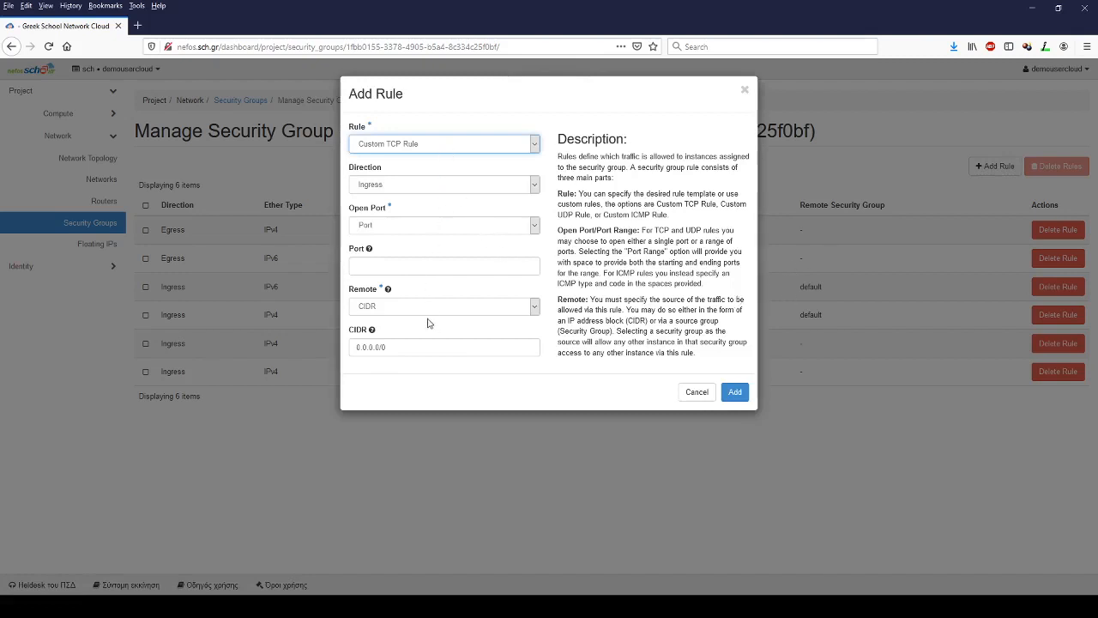
pyautogui.click(443, 145)
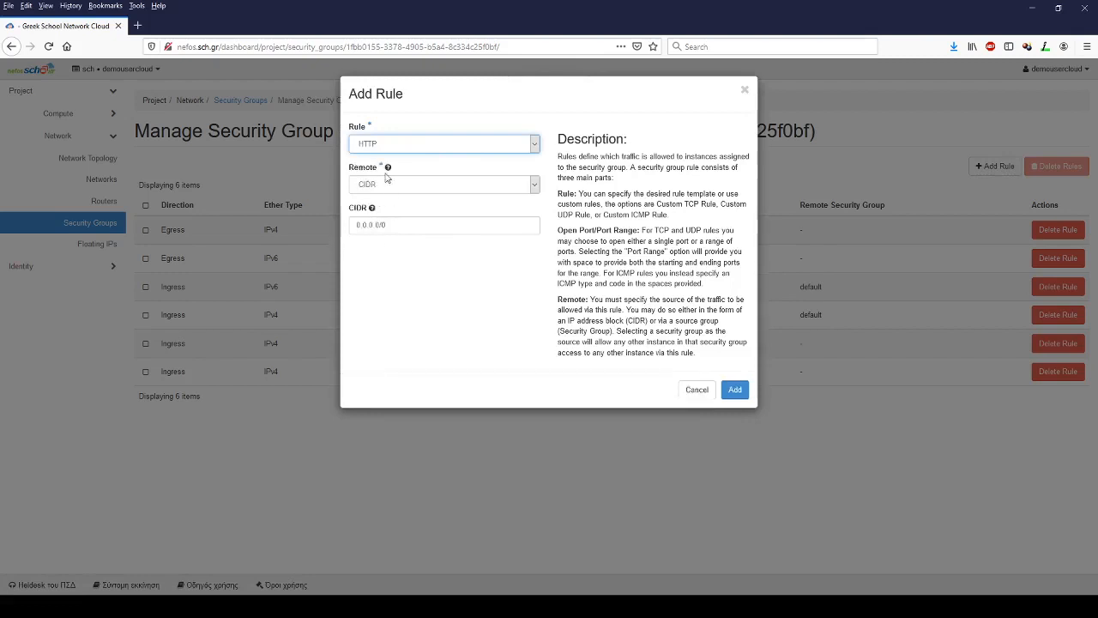
pyautogui.moveTo(553, 288)
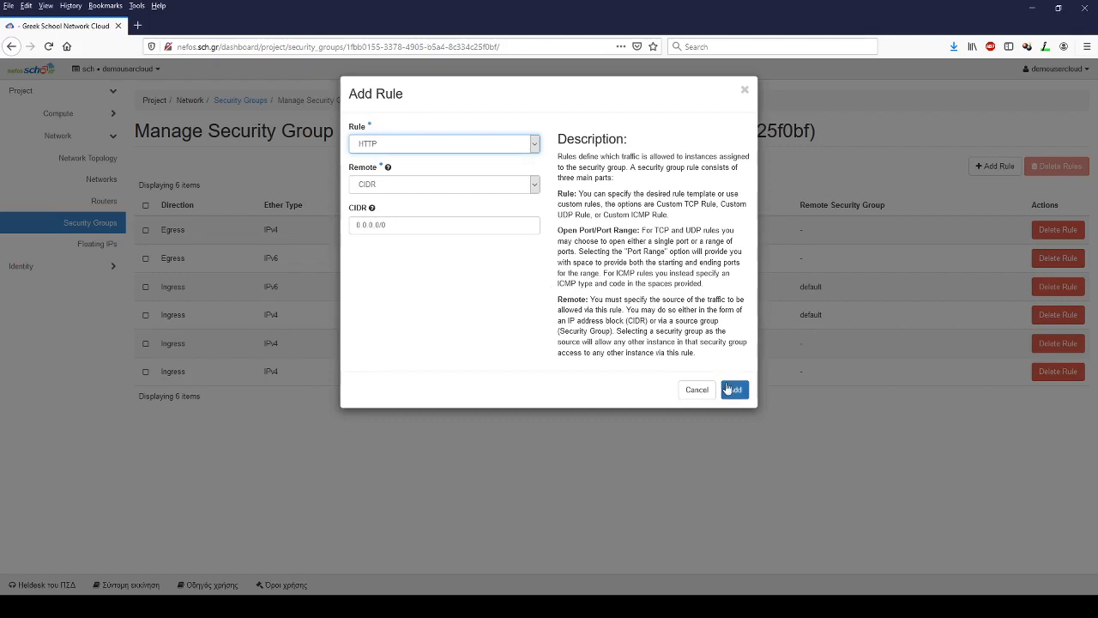
pyautogui.click(734, 389)
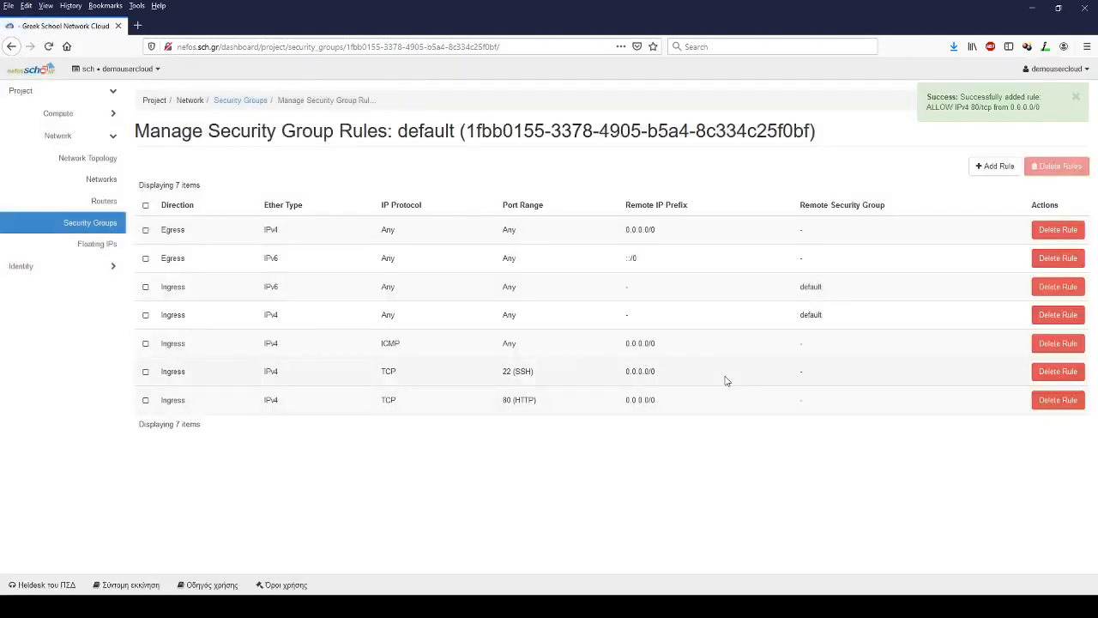
pyautogui.moveTo(738, 360)
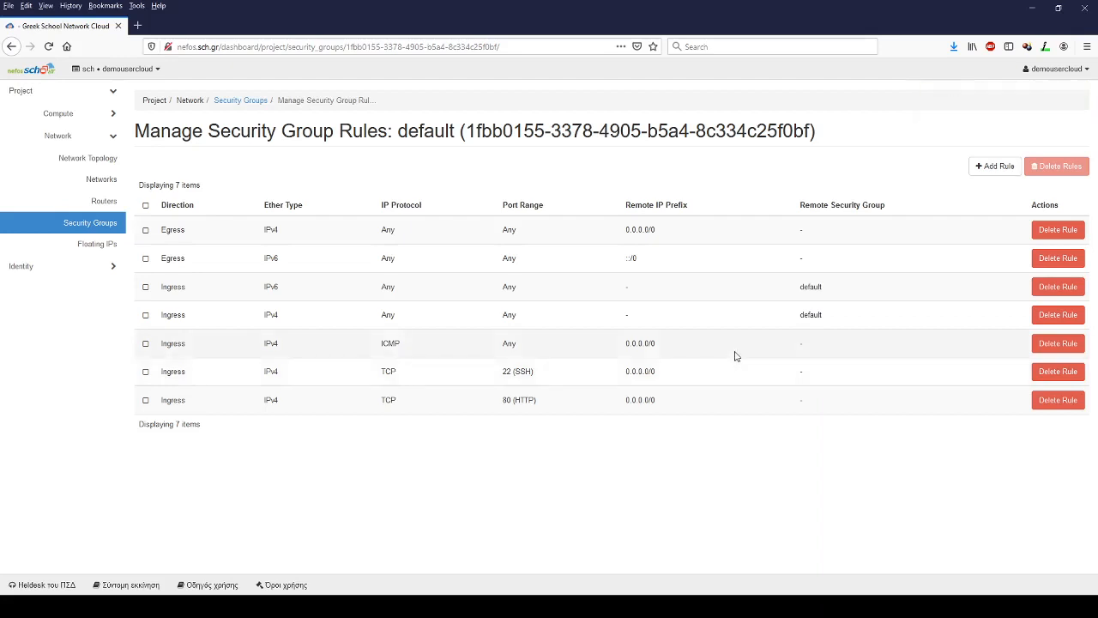
pyautogui.moveTo(721, 356)
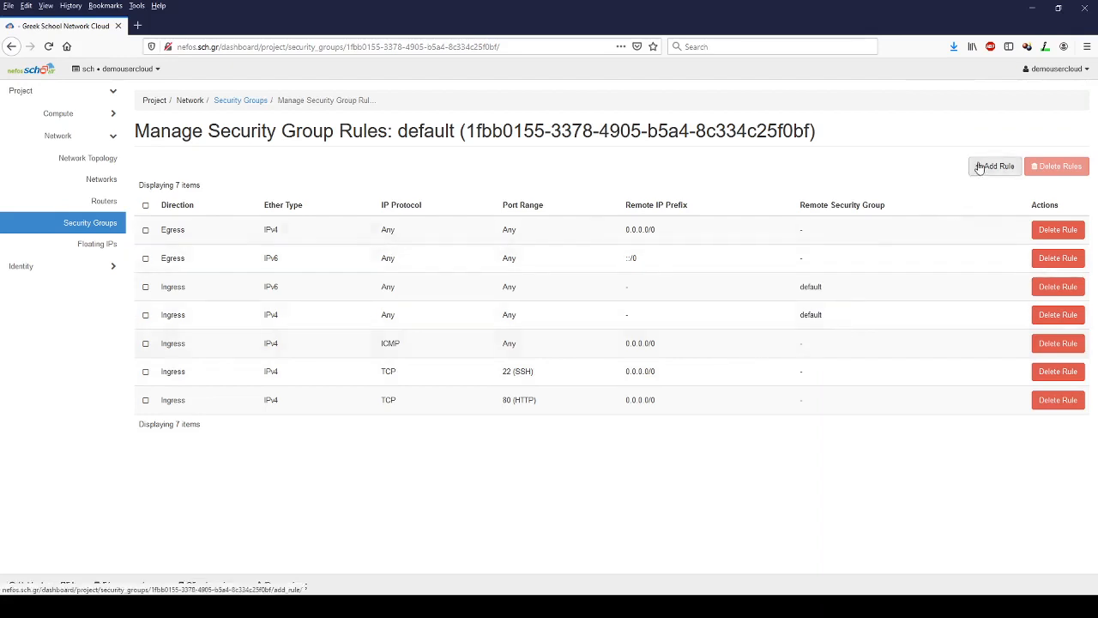
# - Add an ingress HTTPS rule on port 443 from 0.0.0.0/0, then return to Security Groups
pyautogui.click(996, 165)
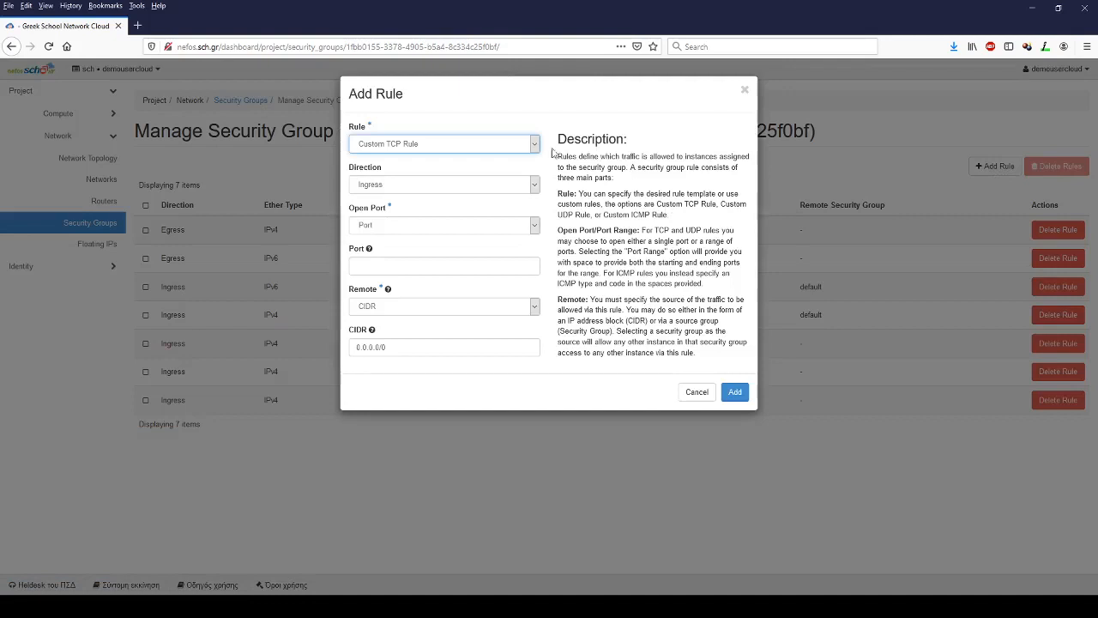
pyautogui.moveTo(518, 167)
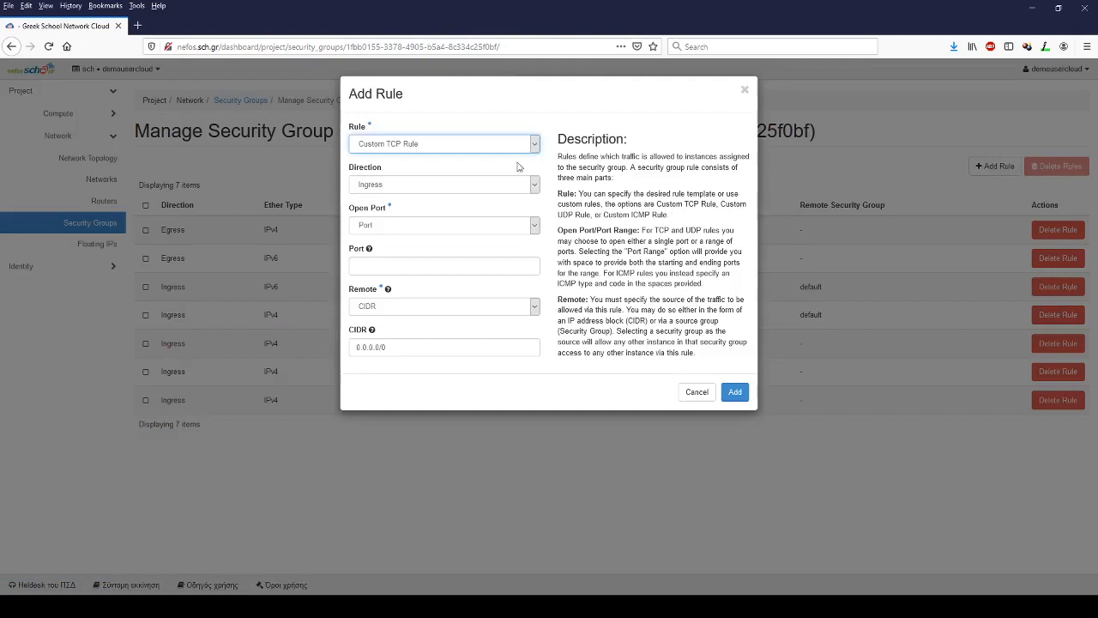
pyautogui.moveTo(460, 285)
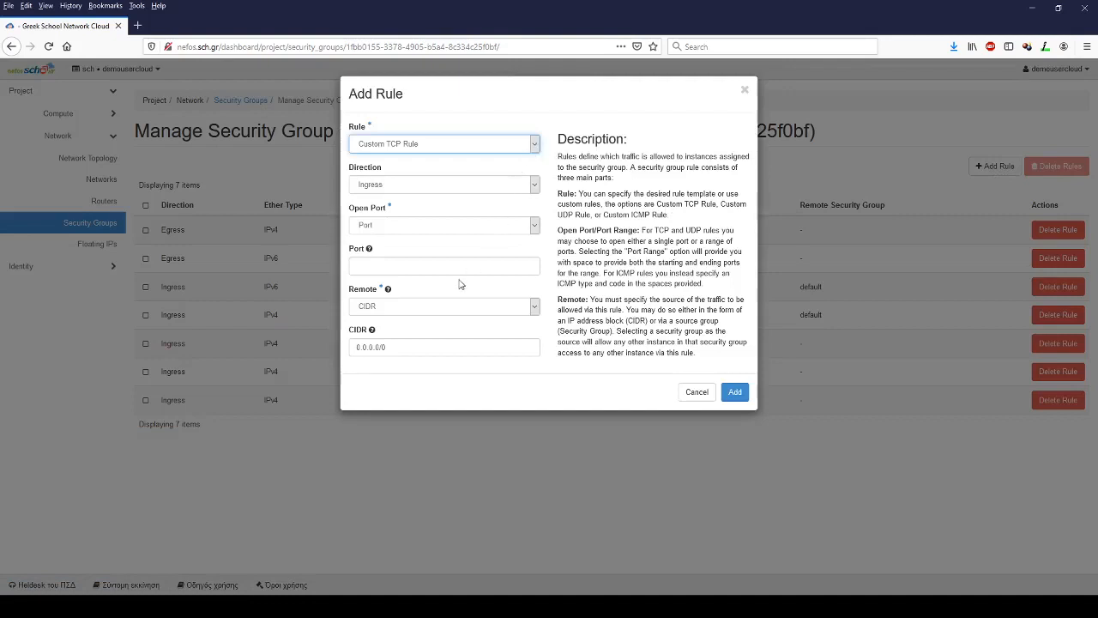
pyautogui.click(735, 391)
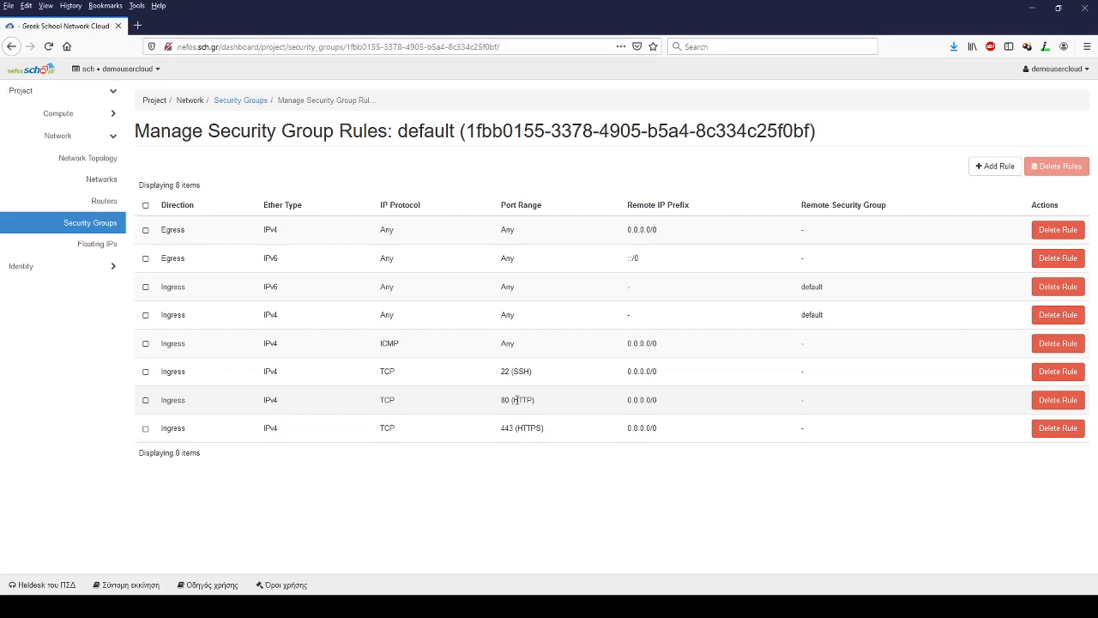
pyautogui.click(90, 223)
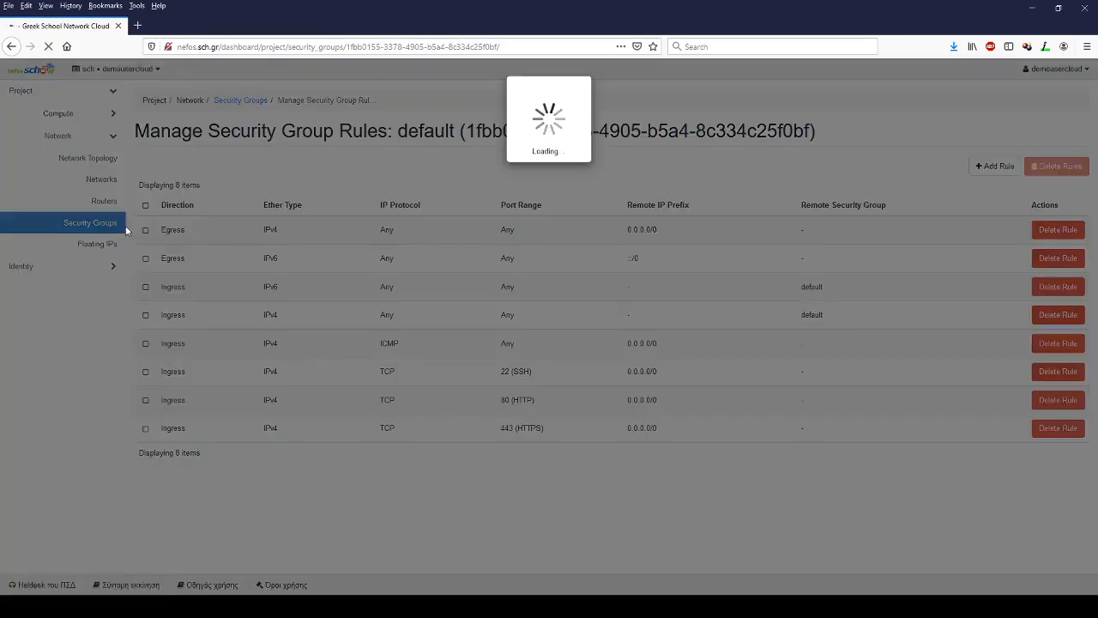
# - Return to the Security Groups list showing the default group with its eight rules
pyautogui.click(240, 100)
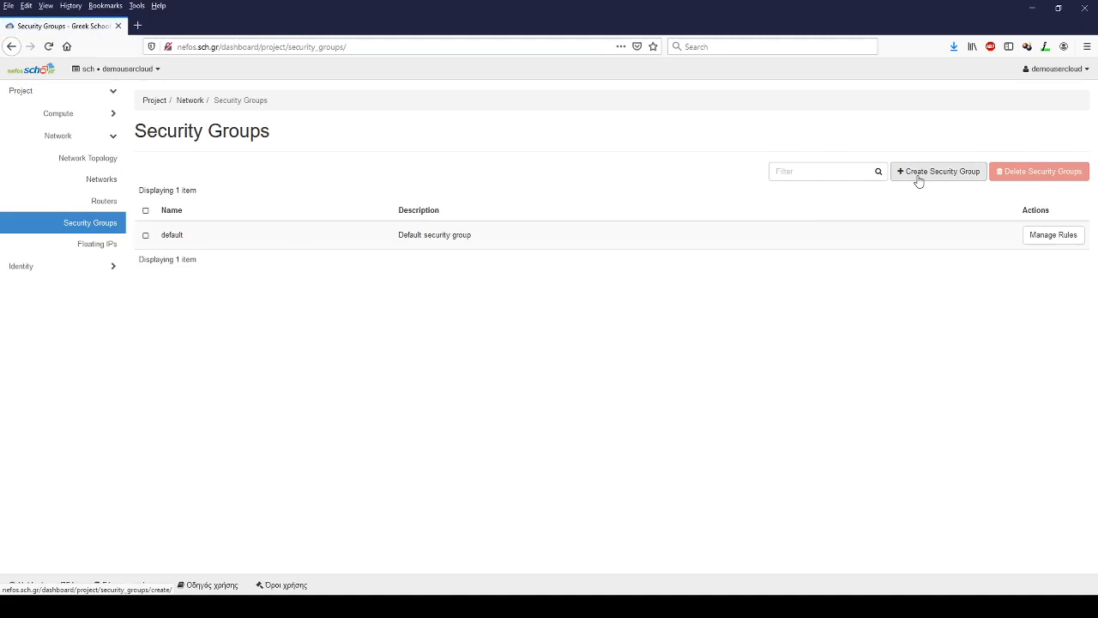
pyautogui.moveTo(865, 223)
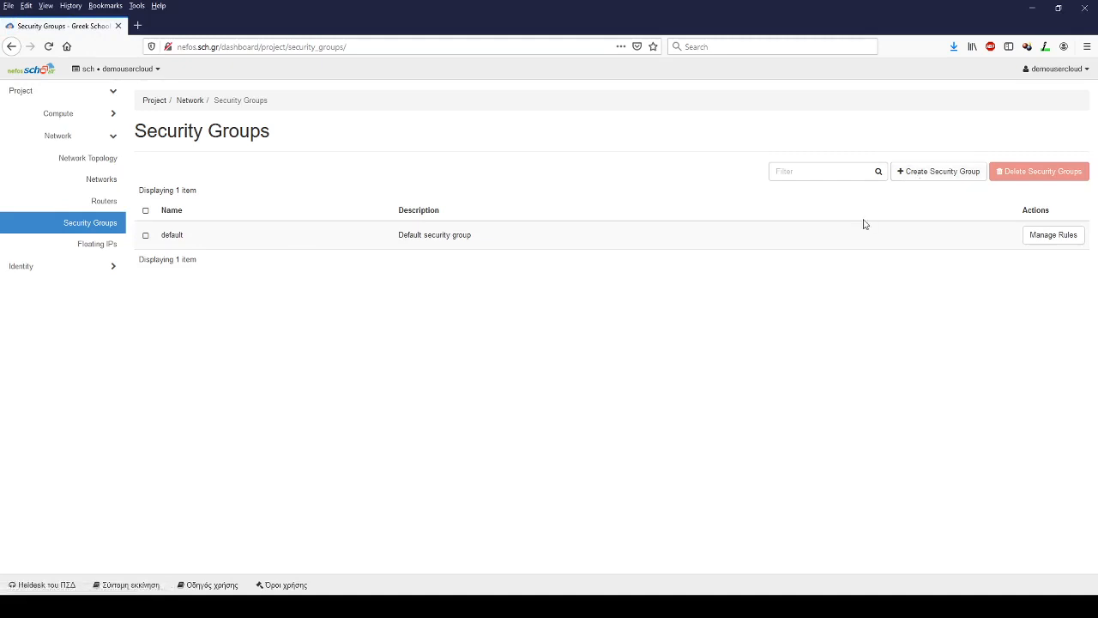